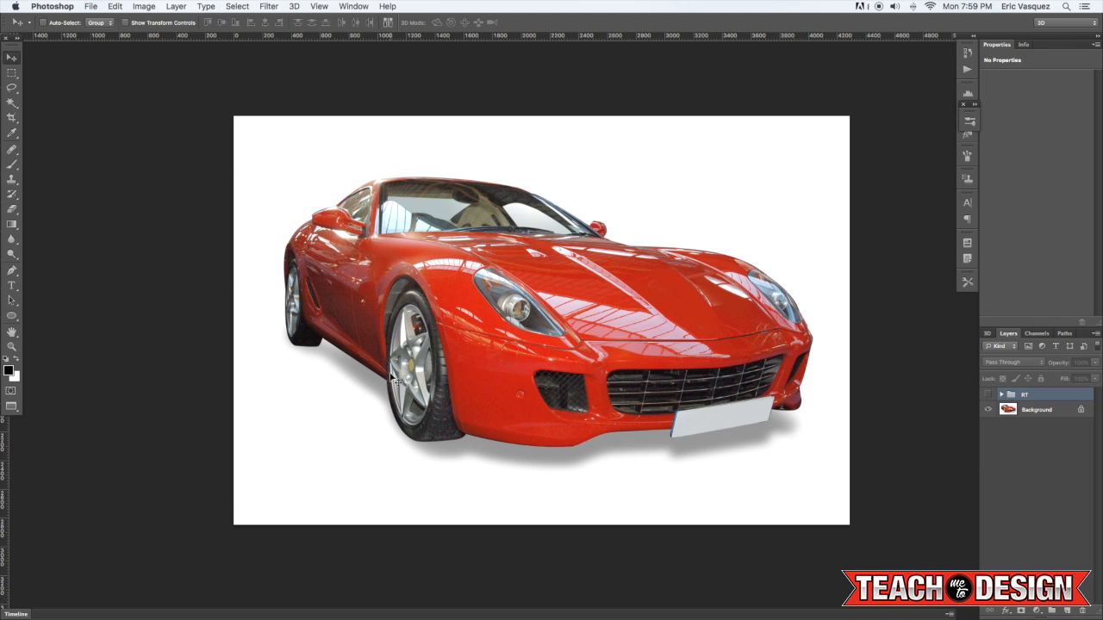
pyautogui.moveTo(644, 307)
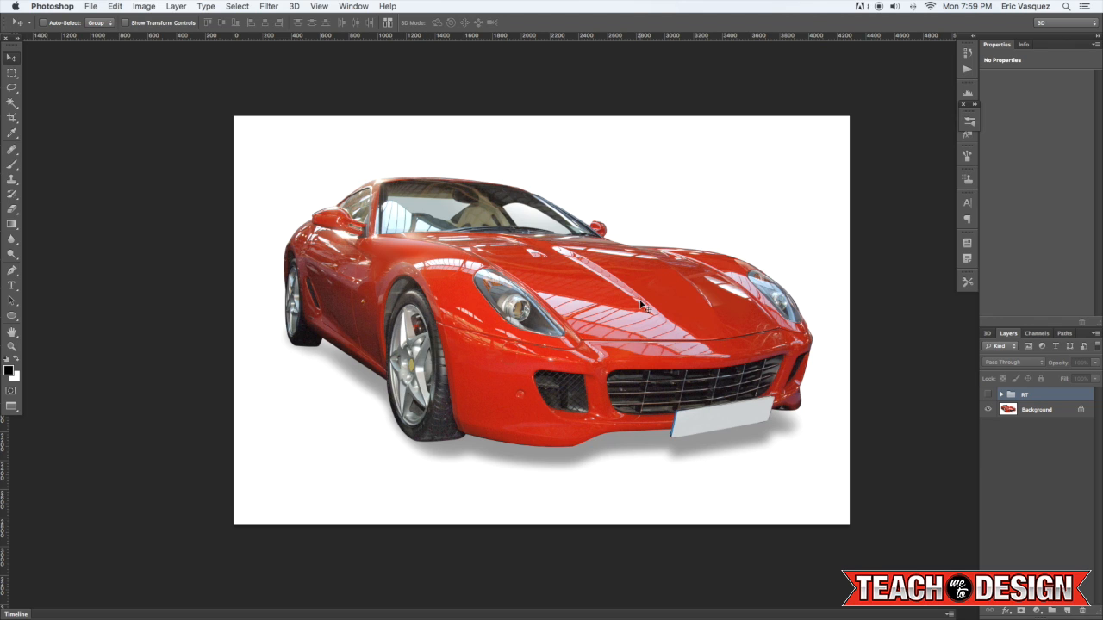
pyautogui.moveTo(801, 359)
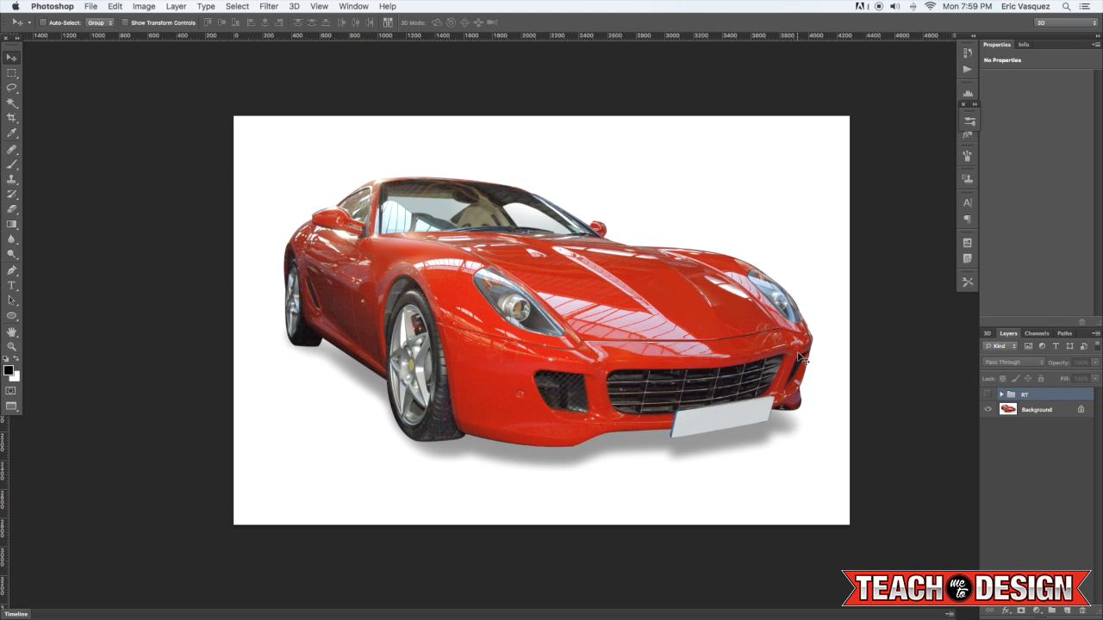
pyautogui.moveTo(687, 352)
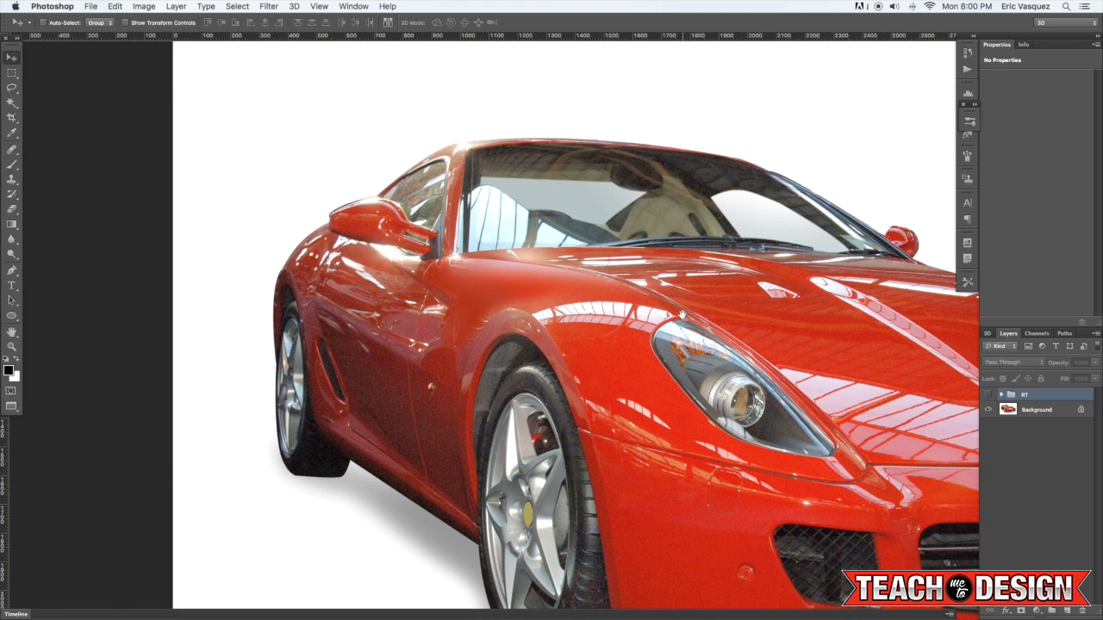
pyautogui.moveTo(619, 300)
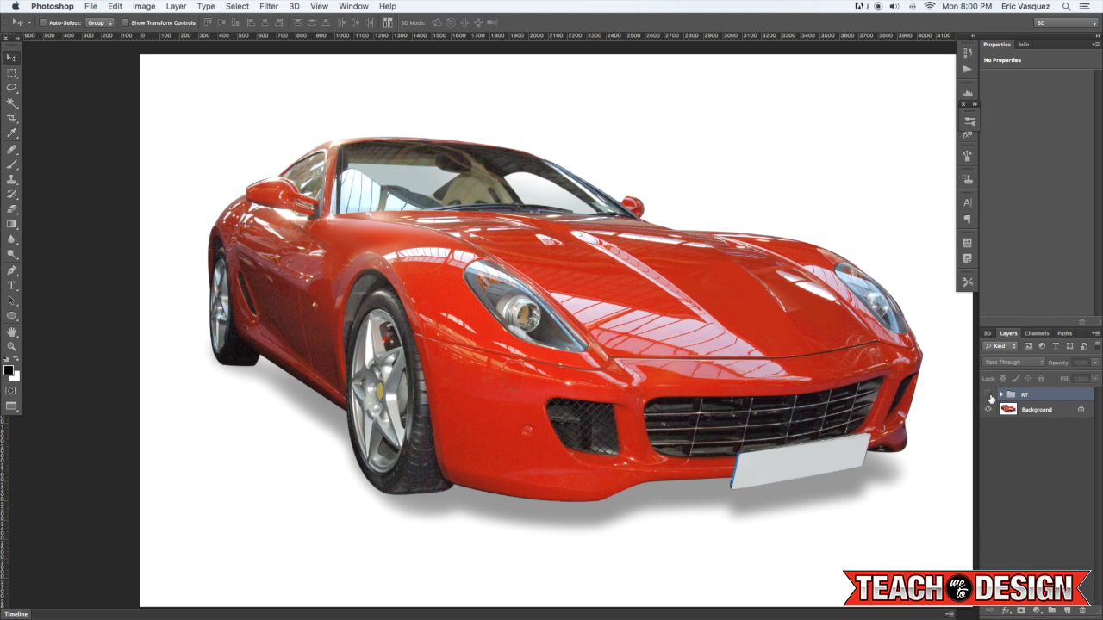
pyautogui.moveTo(989, 397)
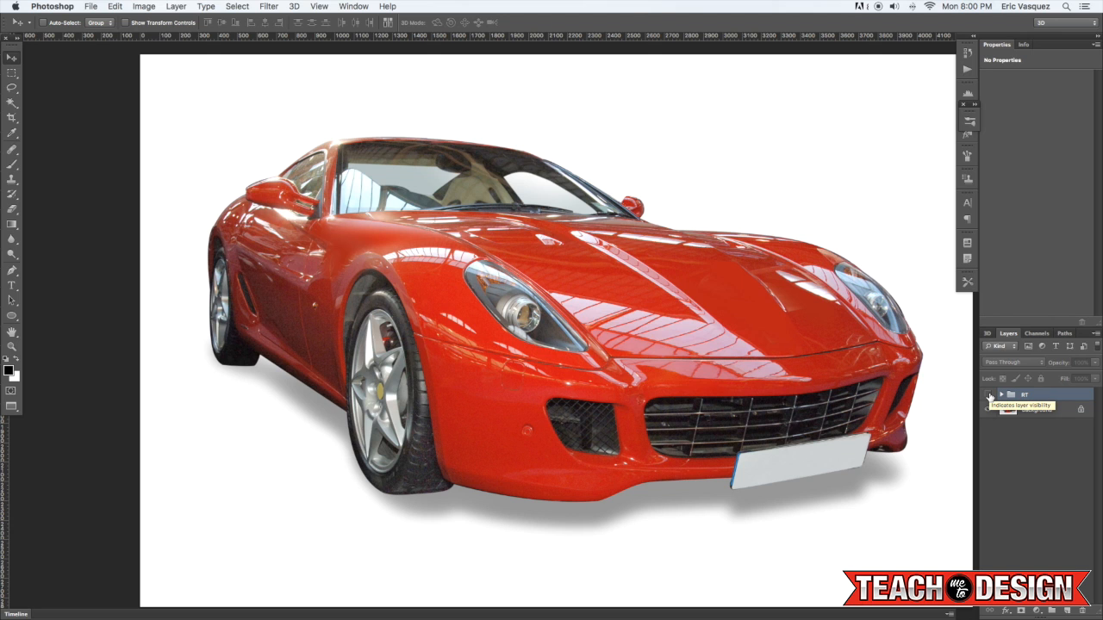
# Toggle the retouched version's visibility on and off to compare against the original car
pyautogui.click(990, 395)
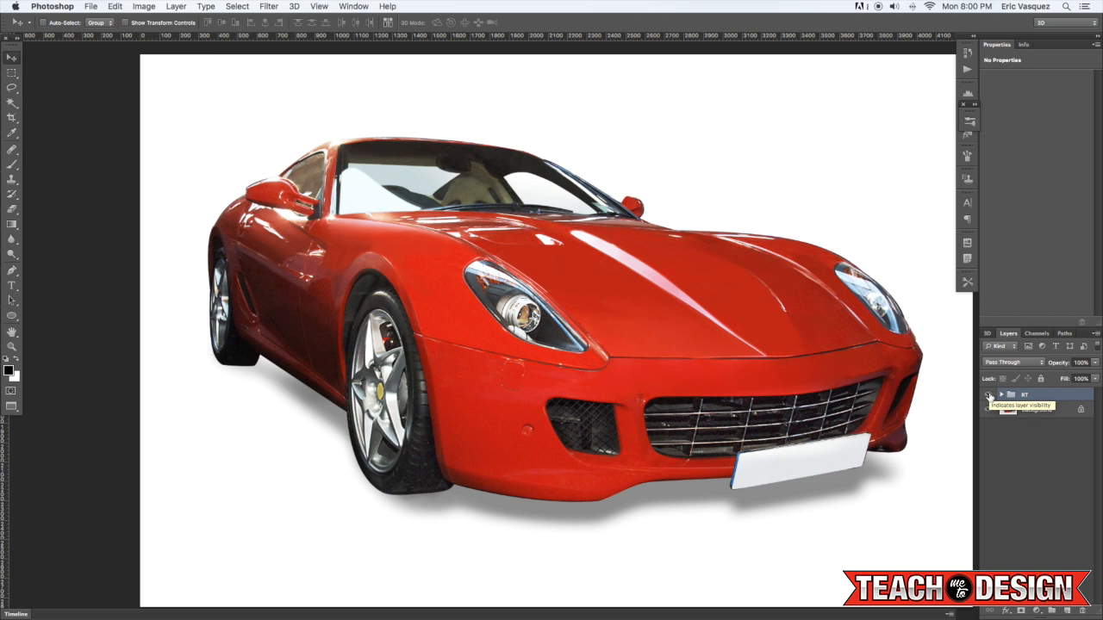
pyautogui.click(989, 409)
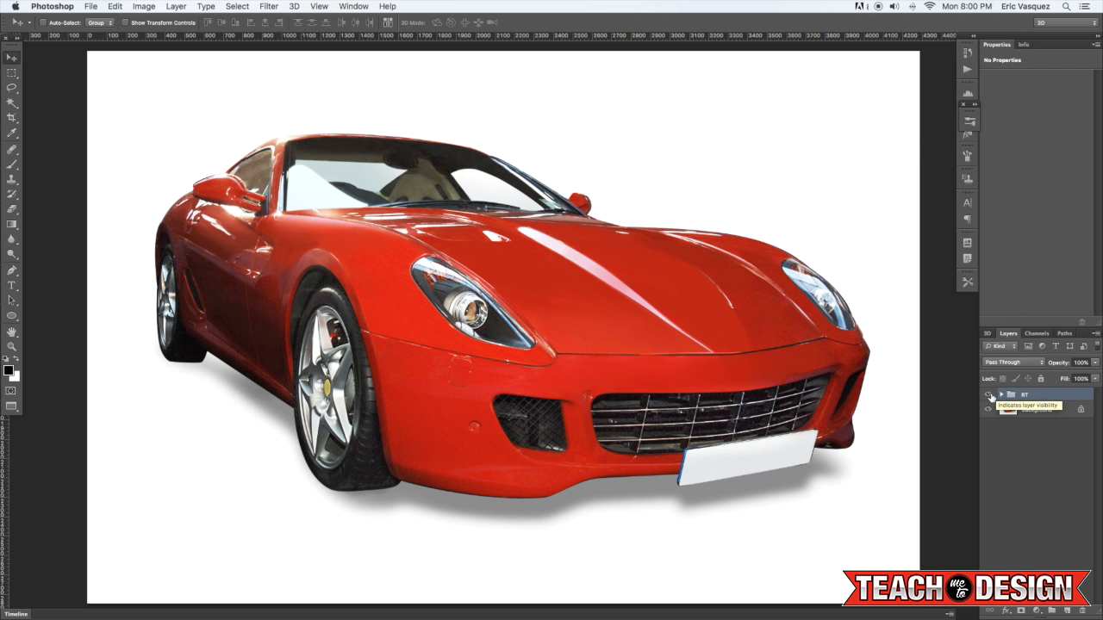
pyautogui.click(988, 395)
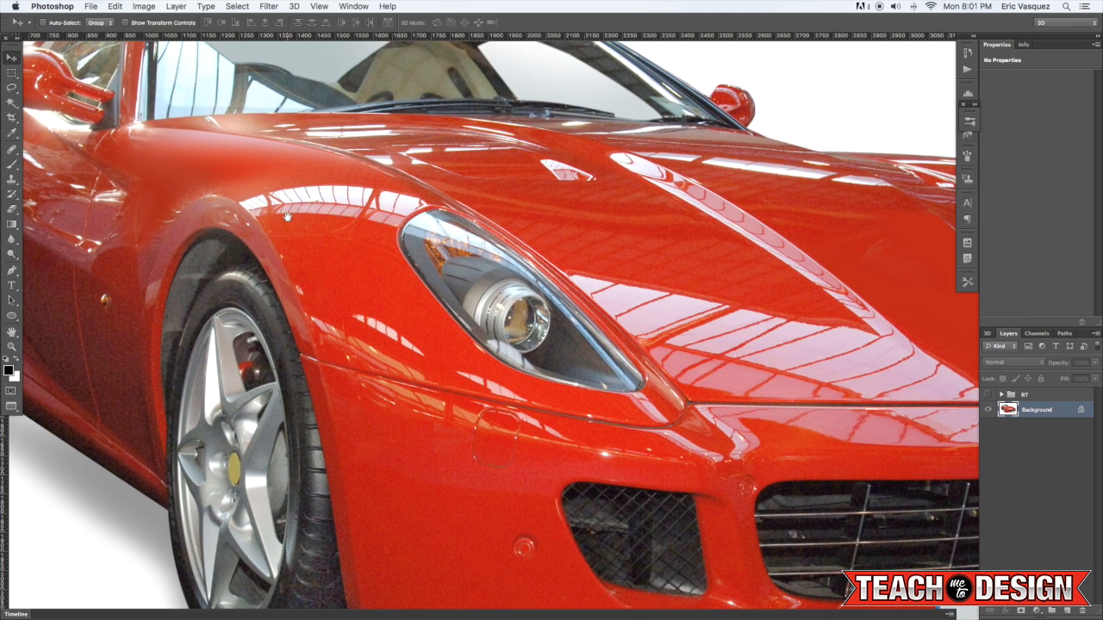
pyautogui.moveTo(267, 225)
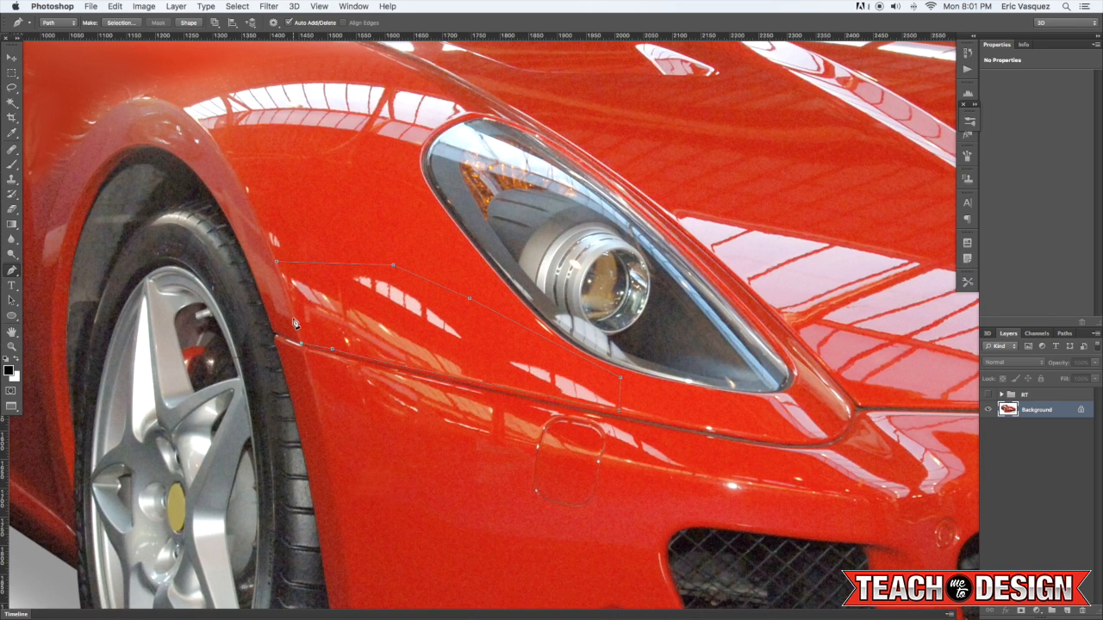
pyautogui.moveTo(280, 269)
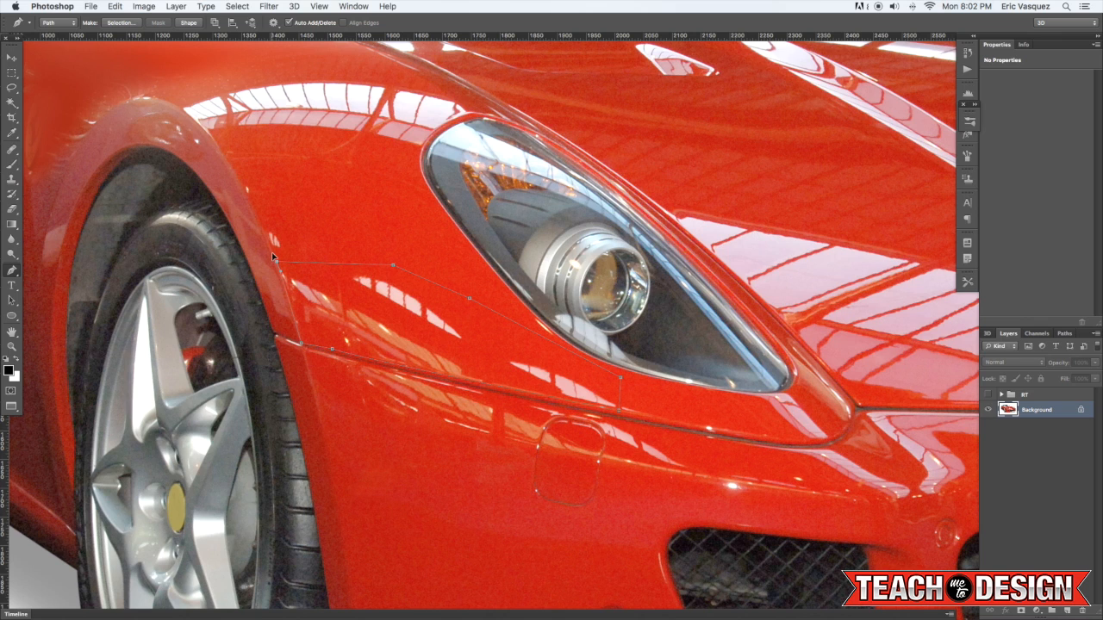
pyautogui.moveTo(265, 230)
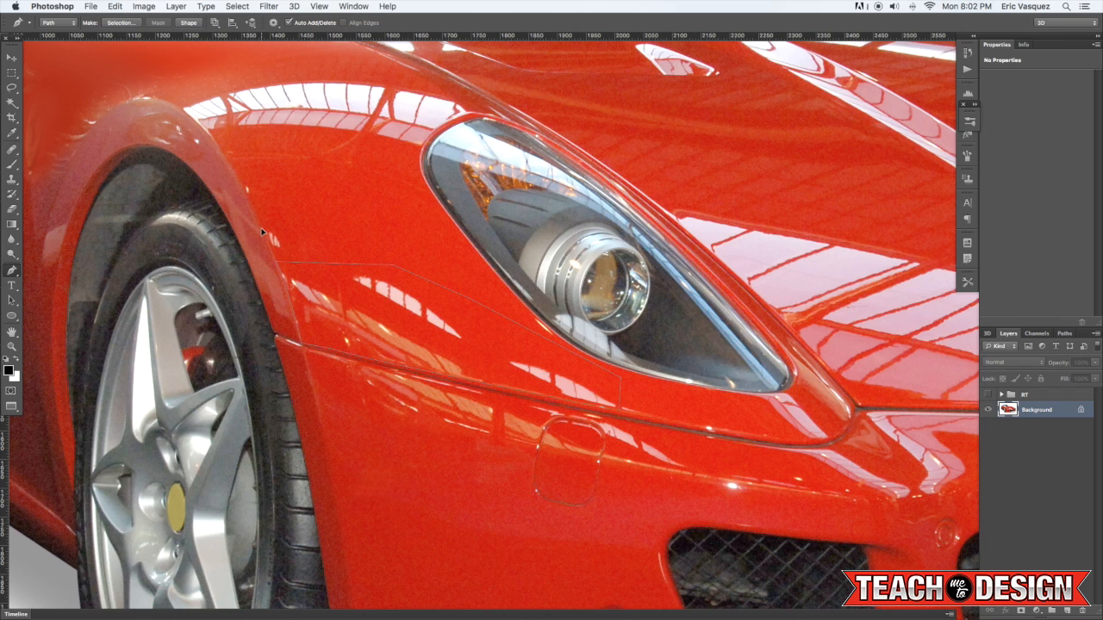
pyautogui.moveTo(393, 329)
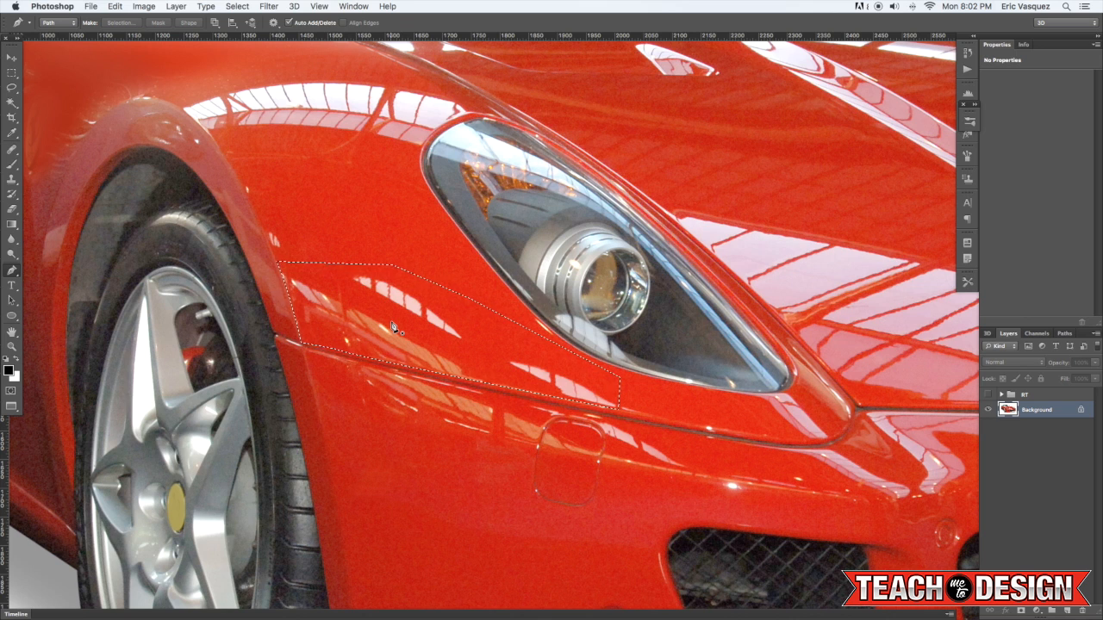
pyautogui.moveTo(375, 321)
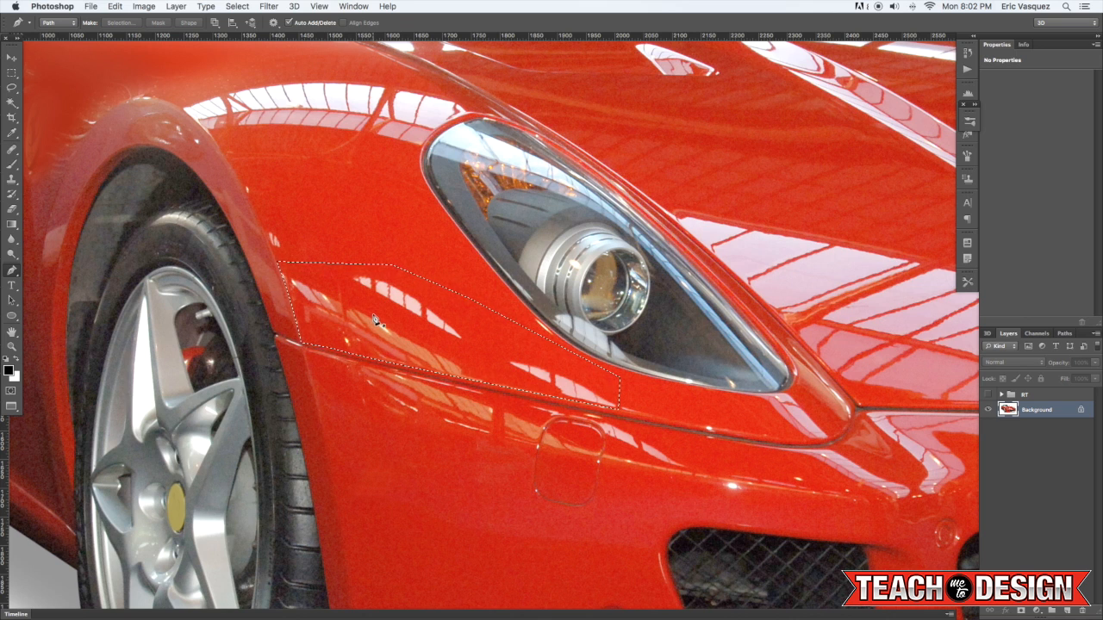
# Save the current fender selection as a channel named 'front bumper 1'
pyautogui.click(237, 6)
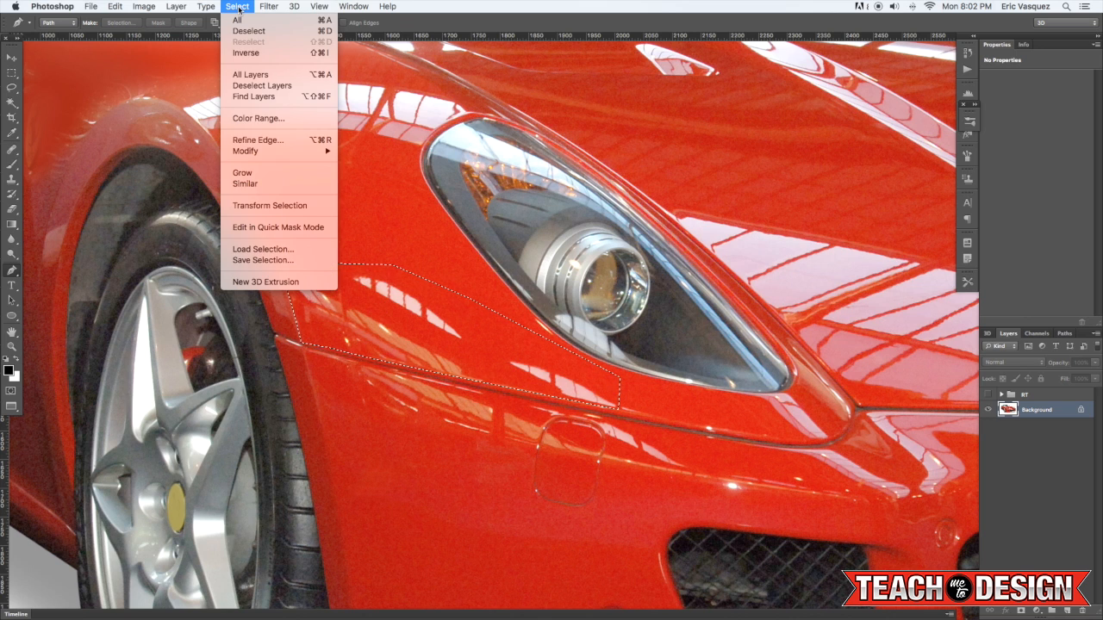
pyautogui.moveTo(263, 260)
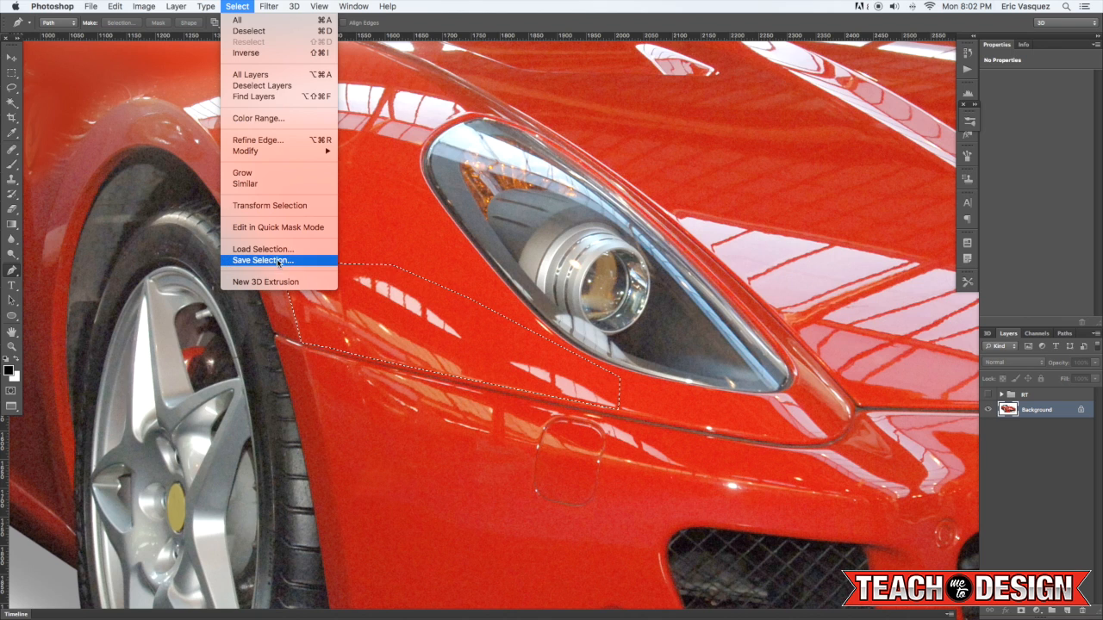
pyautogui.click(261, 261)
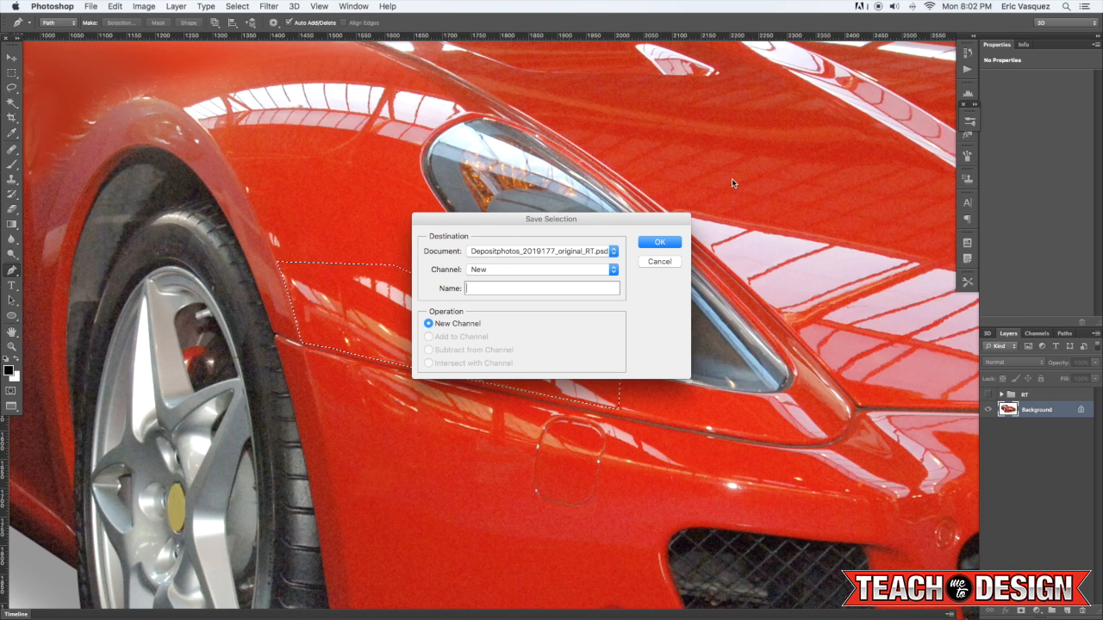
pyautogui.write('front bm')
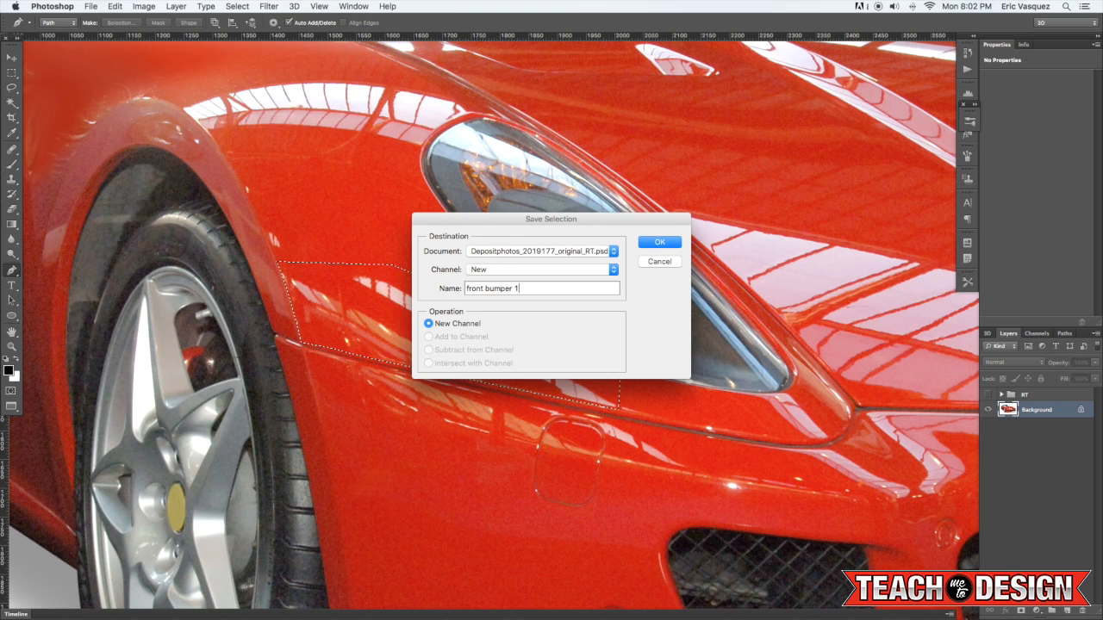
pyautogui.click(659, 242)
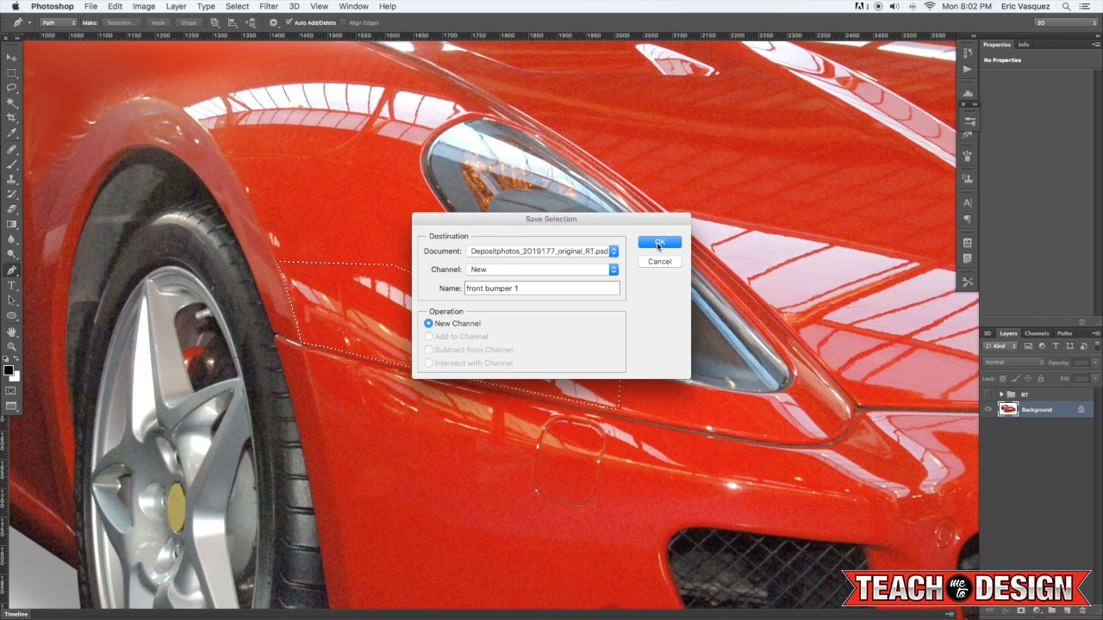
pyautogui.click(659, 242)
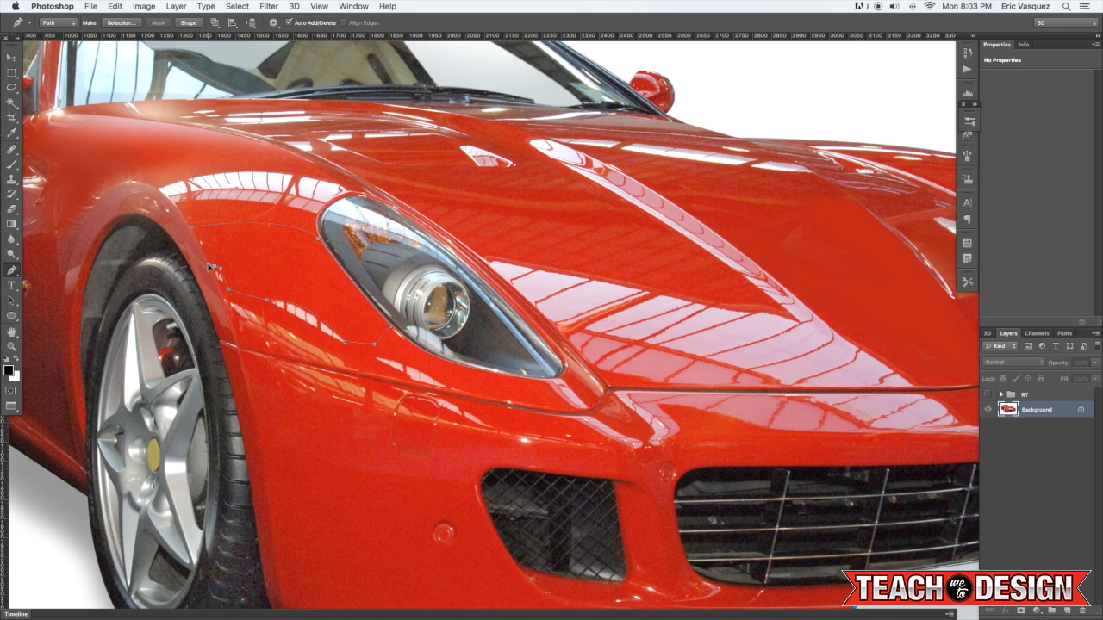
pyautogui.moveTo(205, 248)
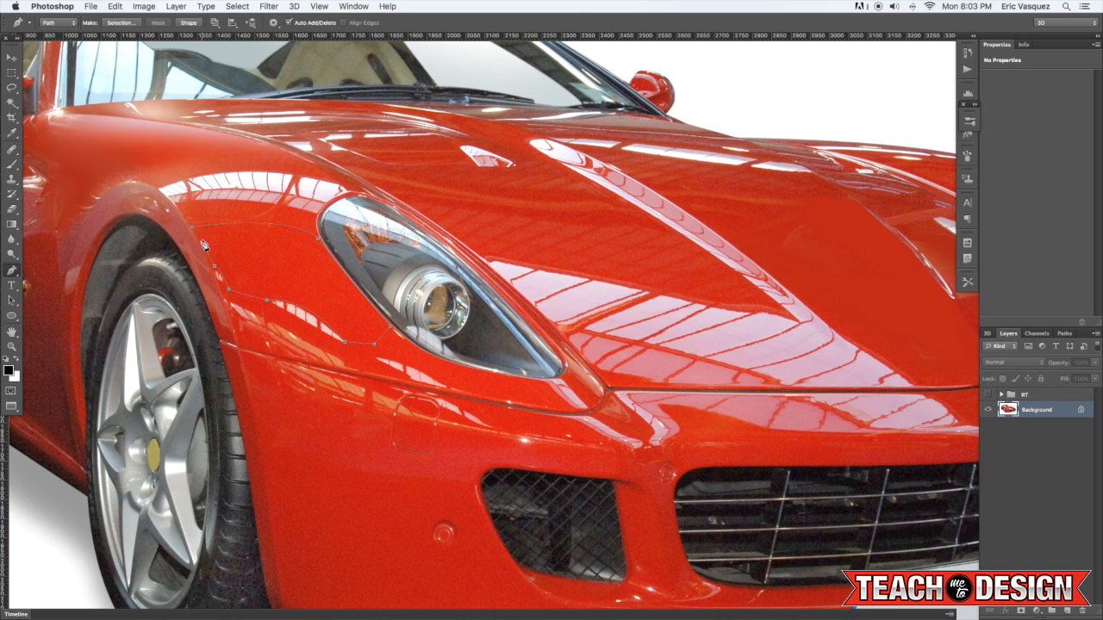
pyautogui.moveTo(197, 233)
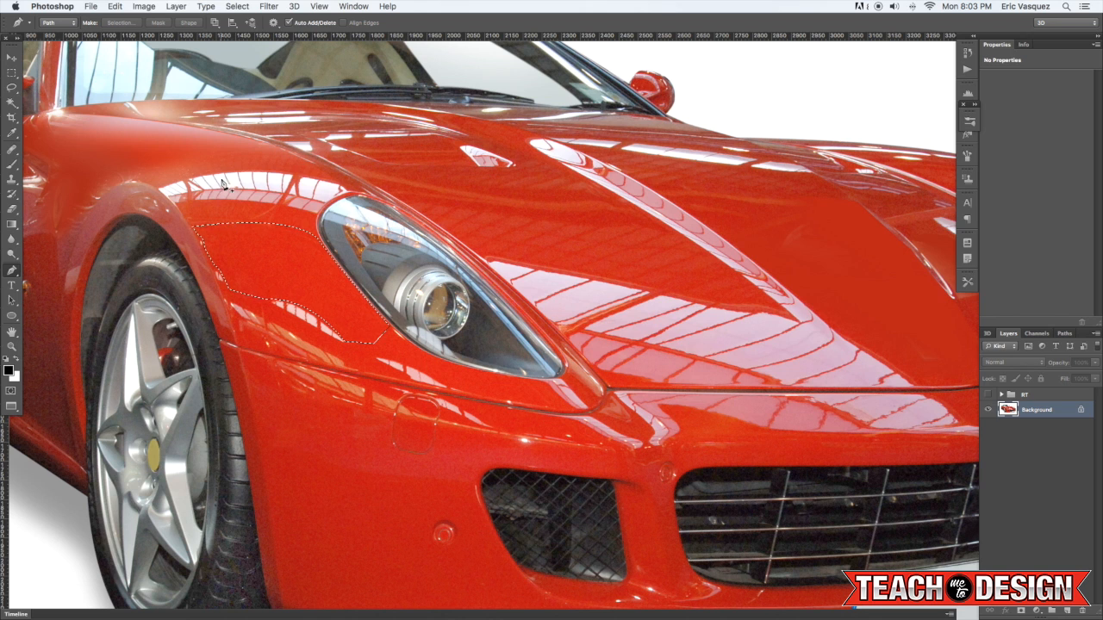
pyautogui.click(115, 6)
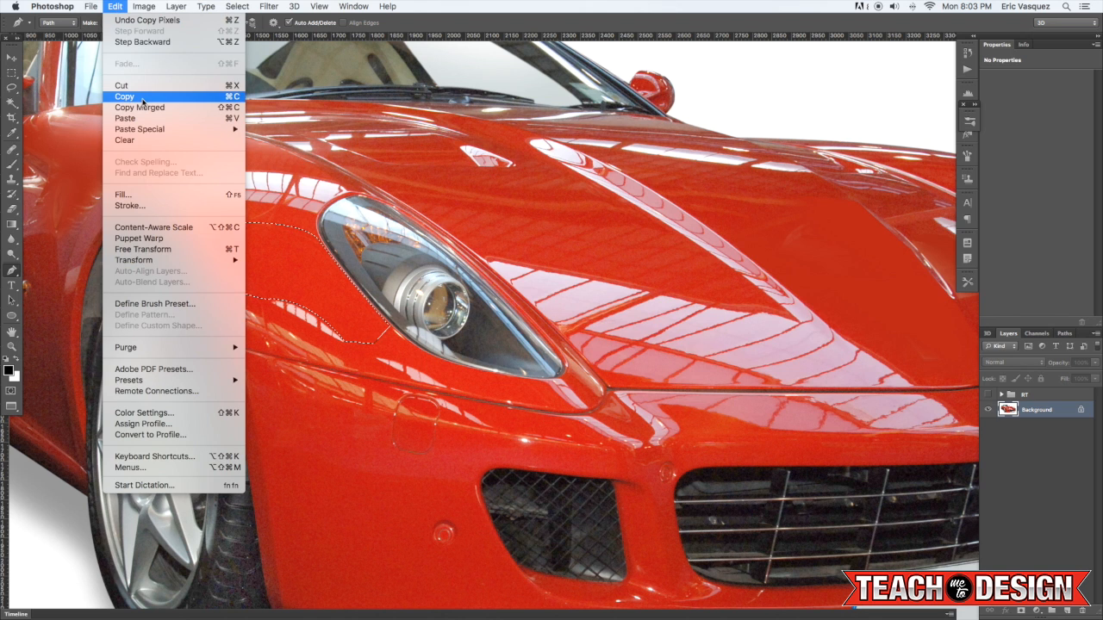
pyautogui.click(125, 95)
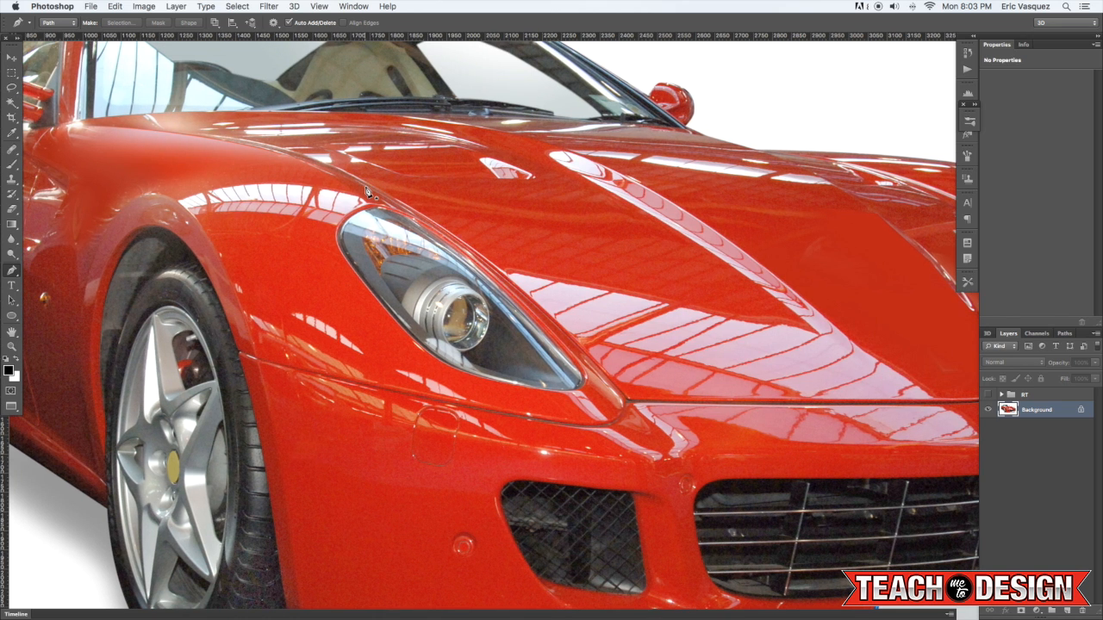
pyautogui.moveTo(293, 206)
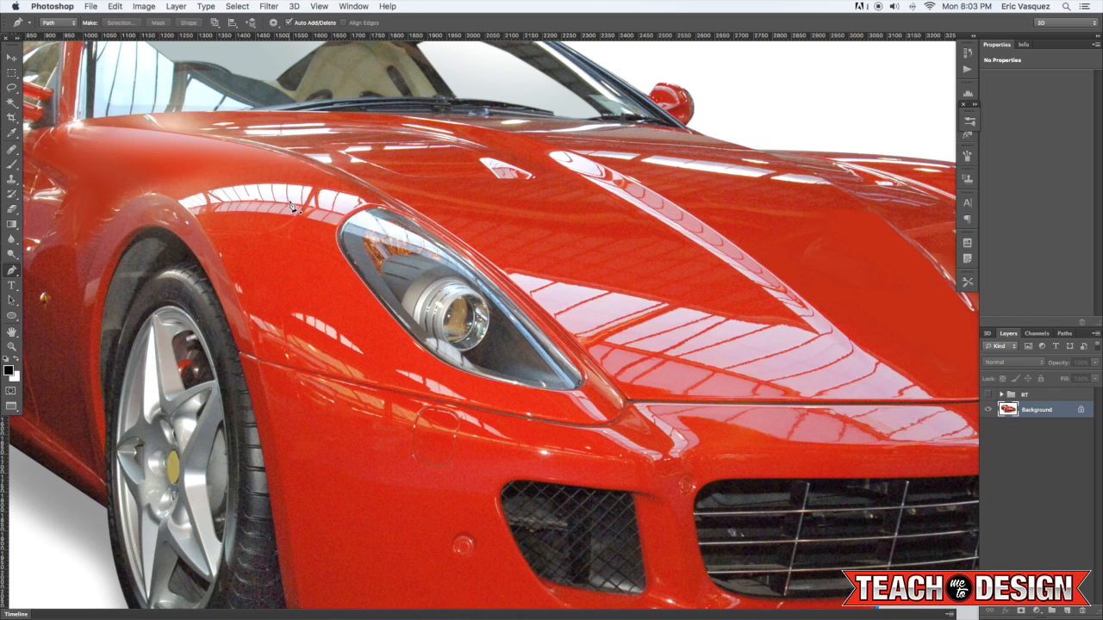
pyautogui.moveTo(311, 290)
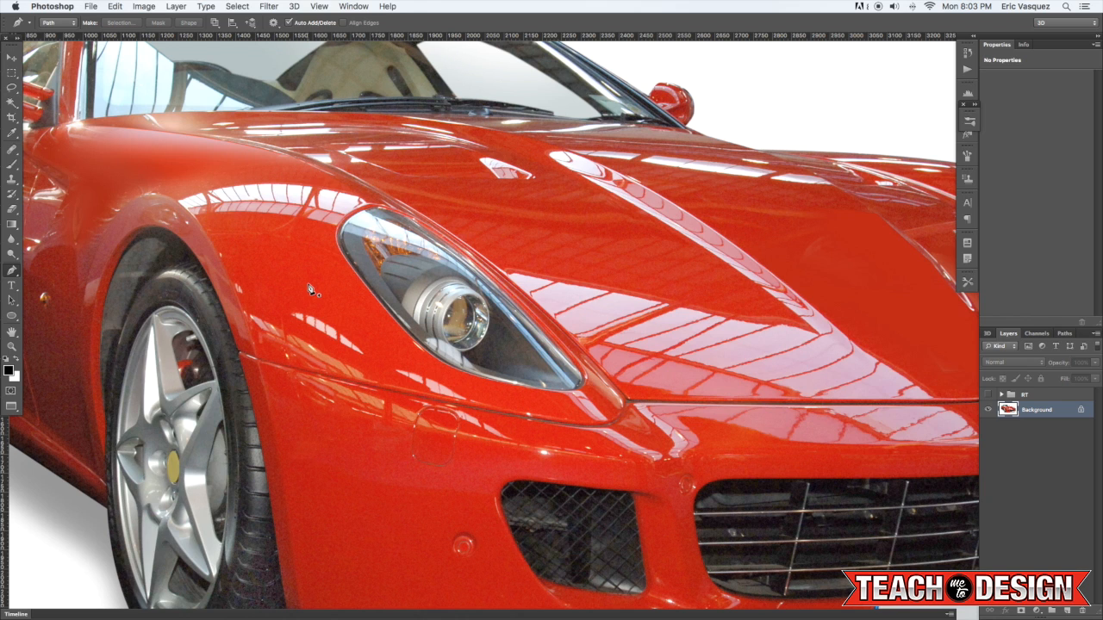
pyautogui.moveTo(288, 279)
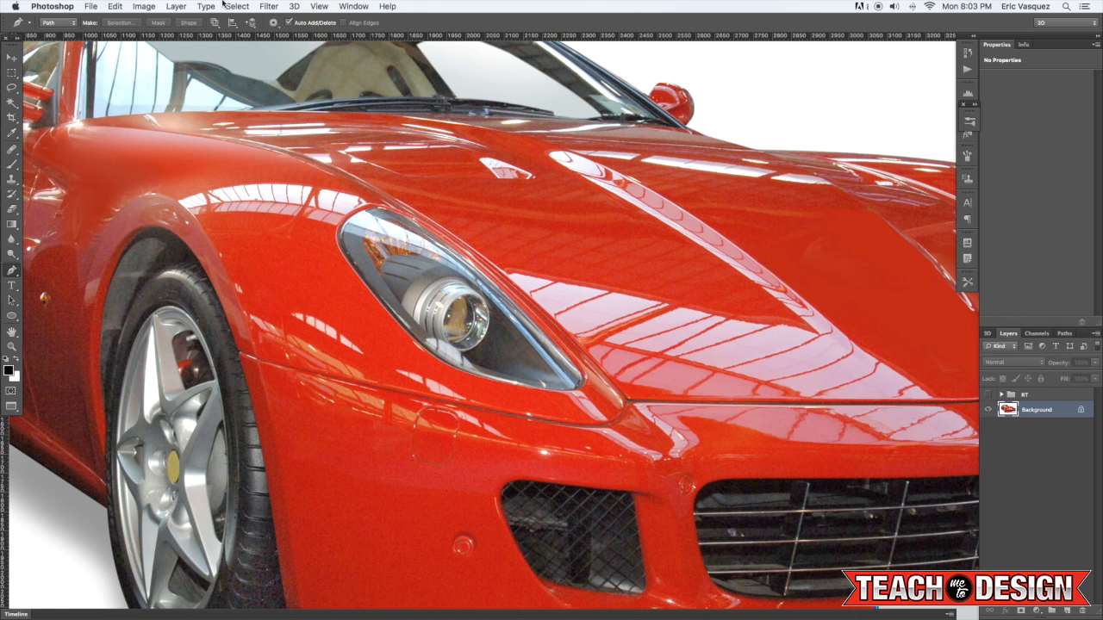
# Reload the 'front bumper 1' channel as the active fender selection
pyautogui.click(236, 6)
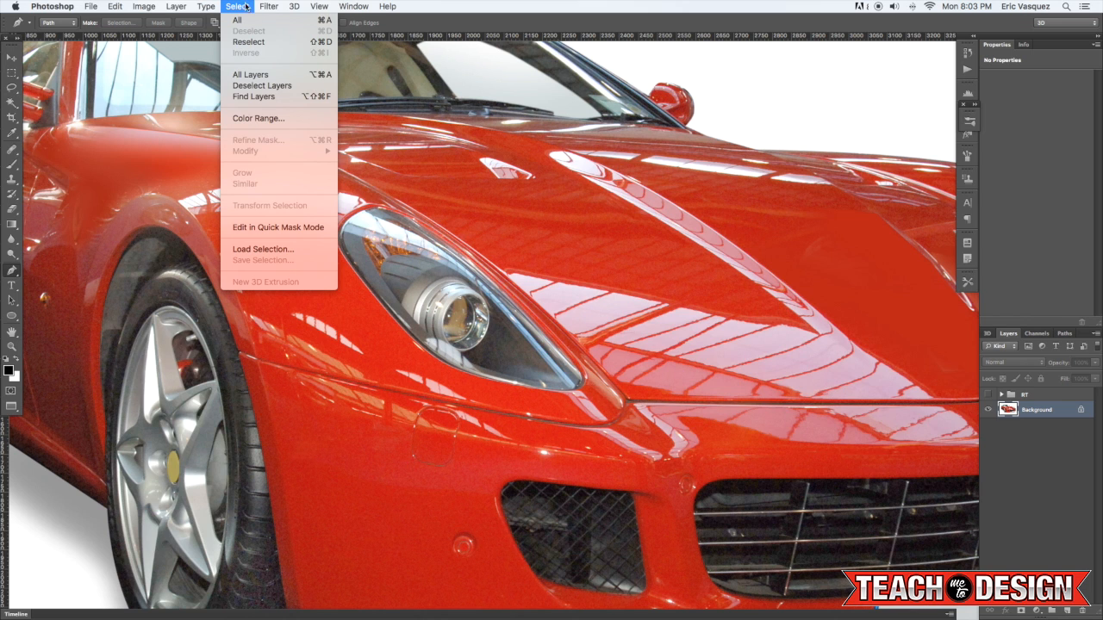
pyautogui.moveTo(263, 250)
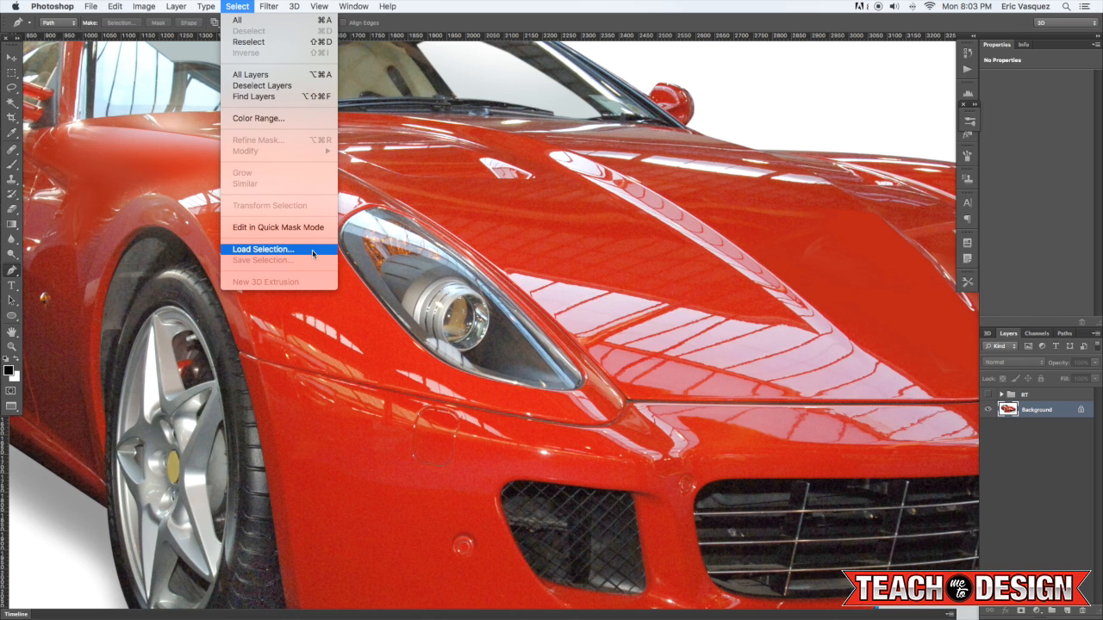
pyautogui.click(263, 249)
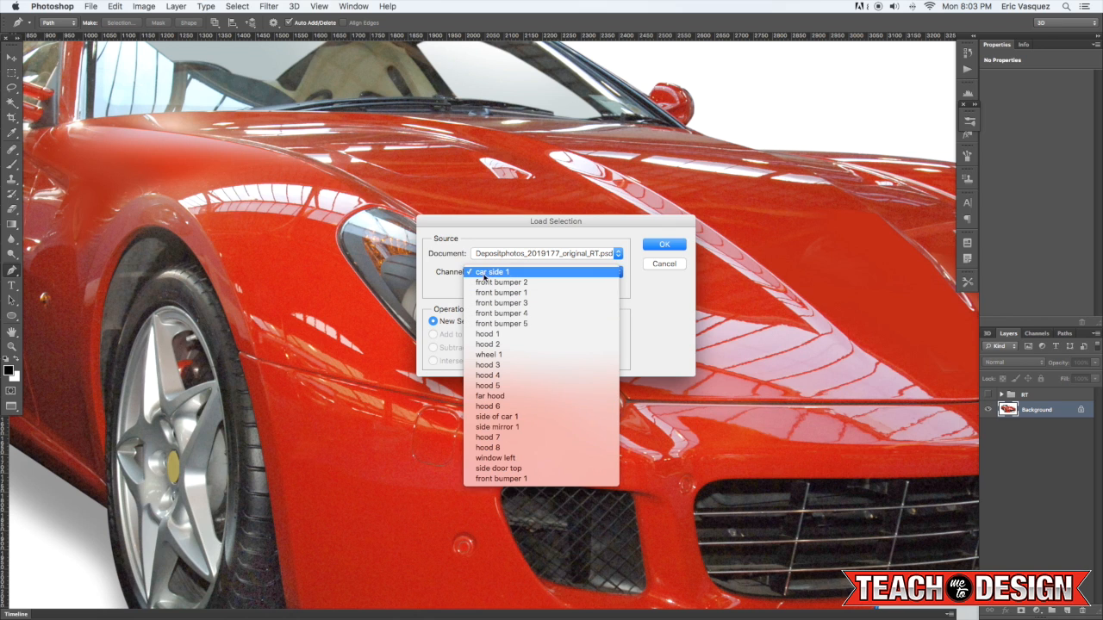
pyautogui.moveTo(534, 395)
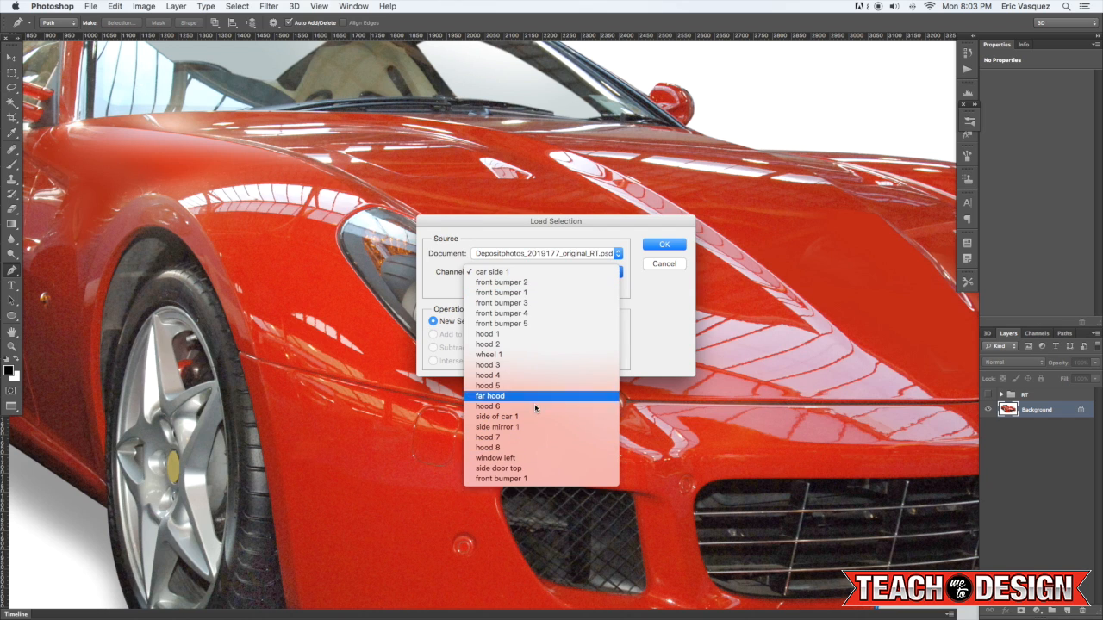
pyautogui.moveTo(501, 479)
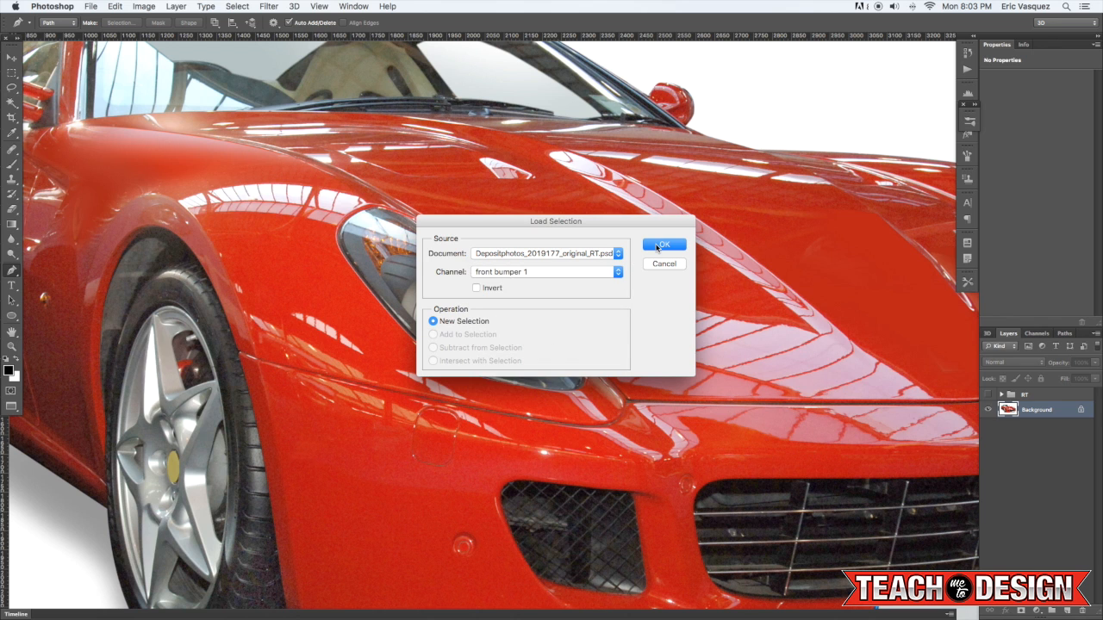
pyautogui.click(663, 244)
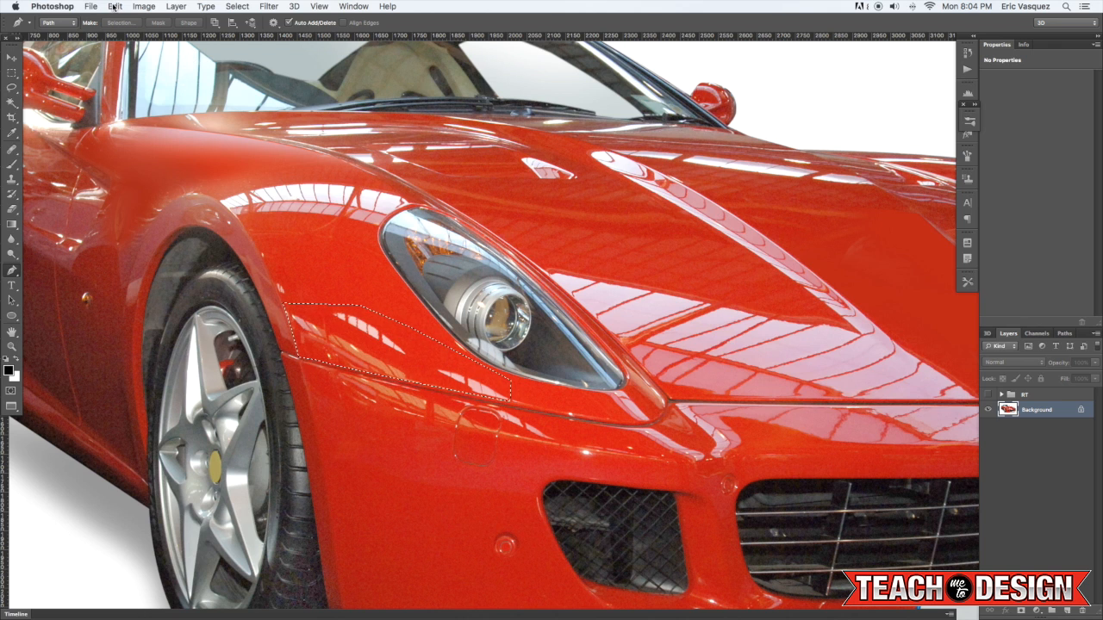
# Paste the copied clean paint into the fender selection with Paste Into
pyautogui.click(114, 6)
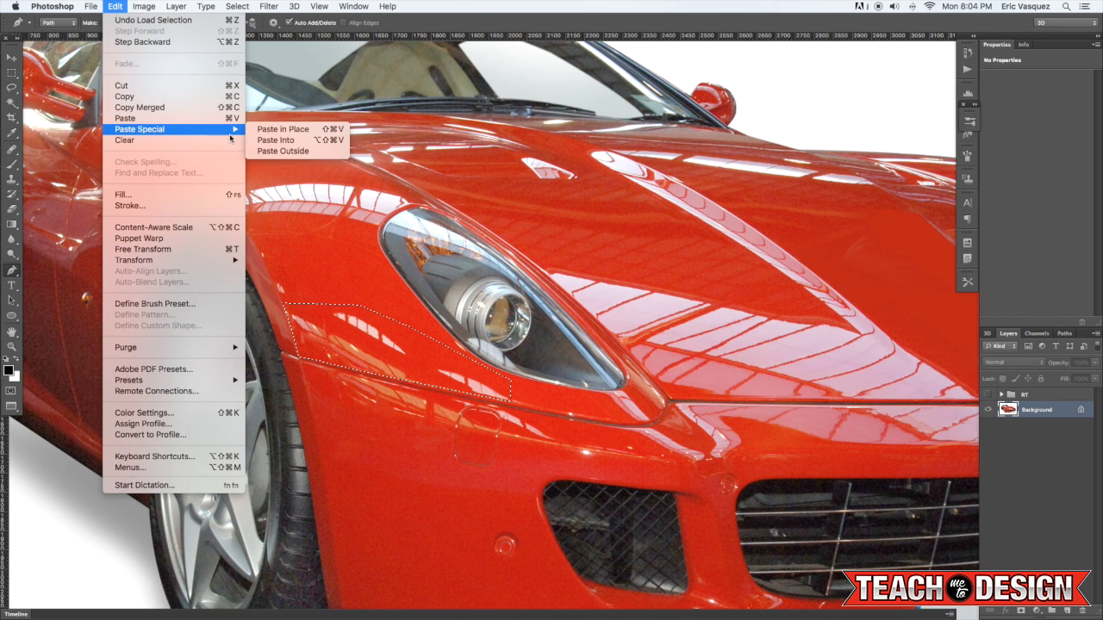
pyautogui.moveTo(276, 139)
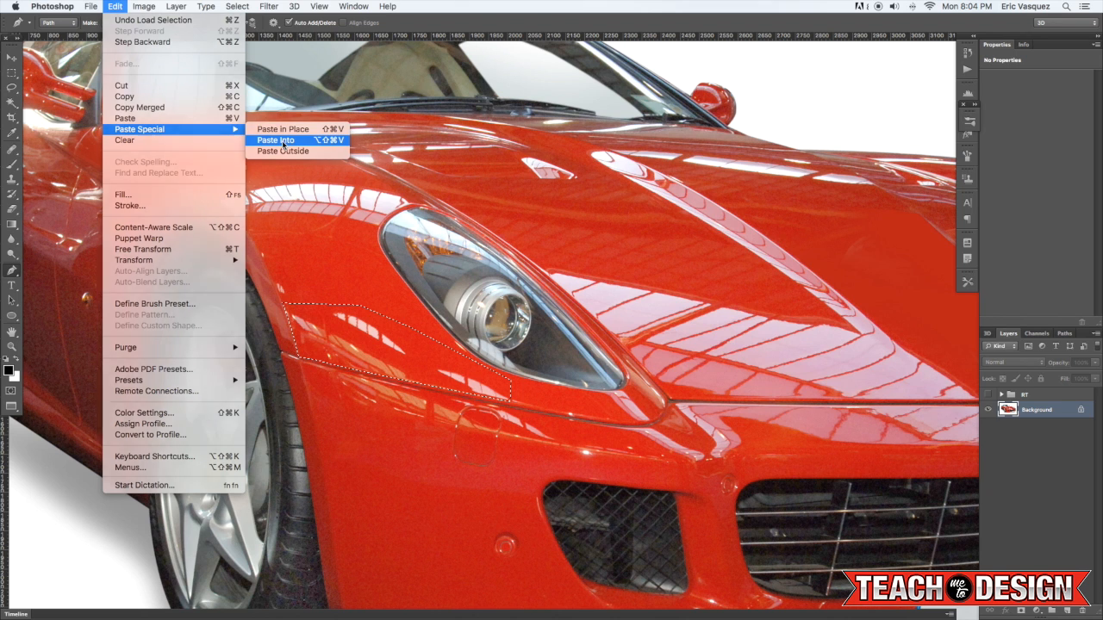
pyautogui.click(276, 140)
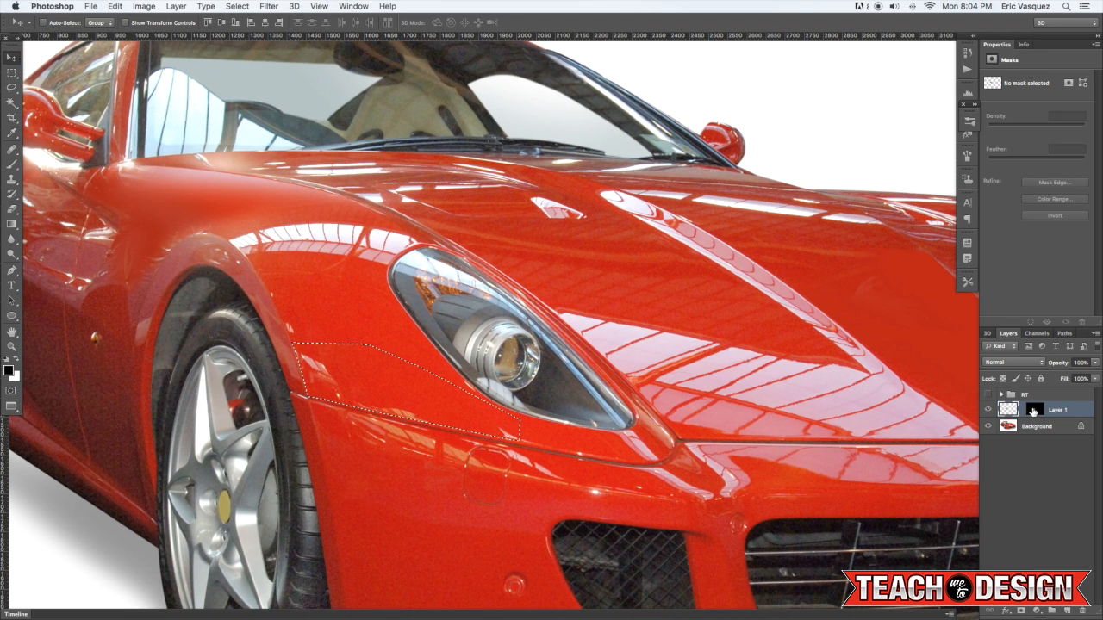
pyautogui.moveTo(1036, 410)
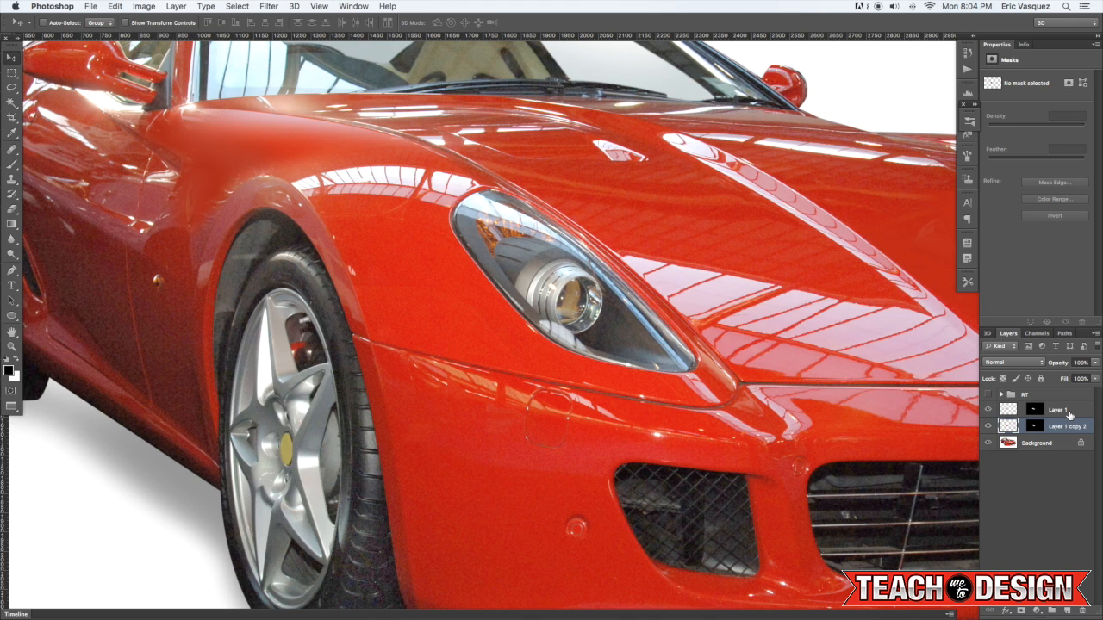
# View Layer 1's patch alone by hiding, then reshowing, the car photo
pyautogui.click(1058, 409)
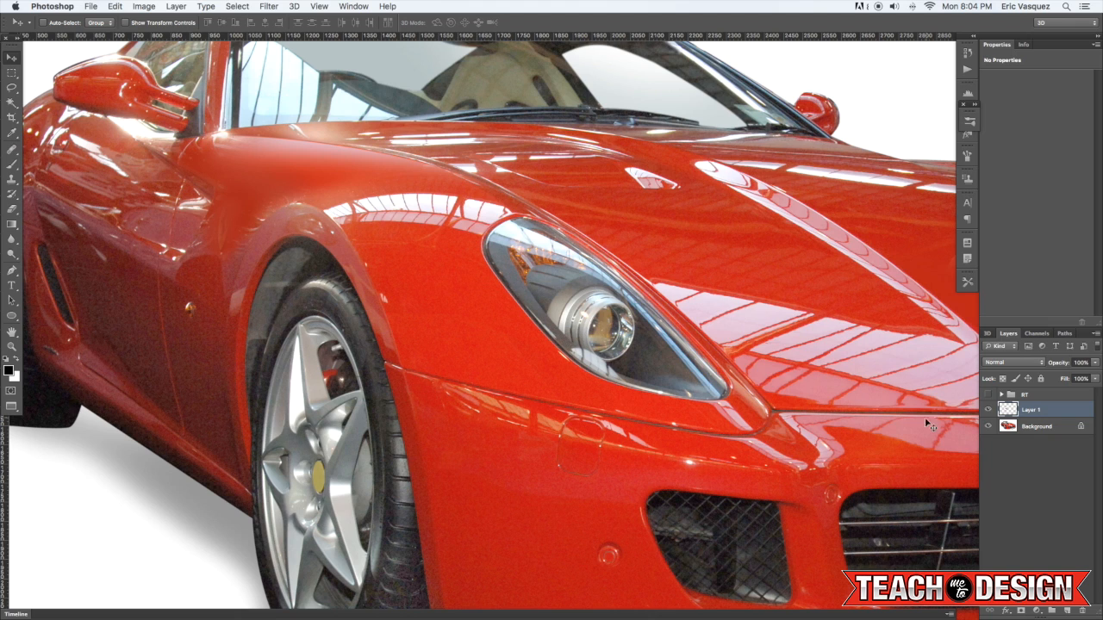
pyautogui.click(989, 427)
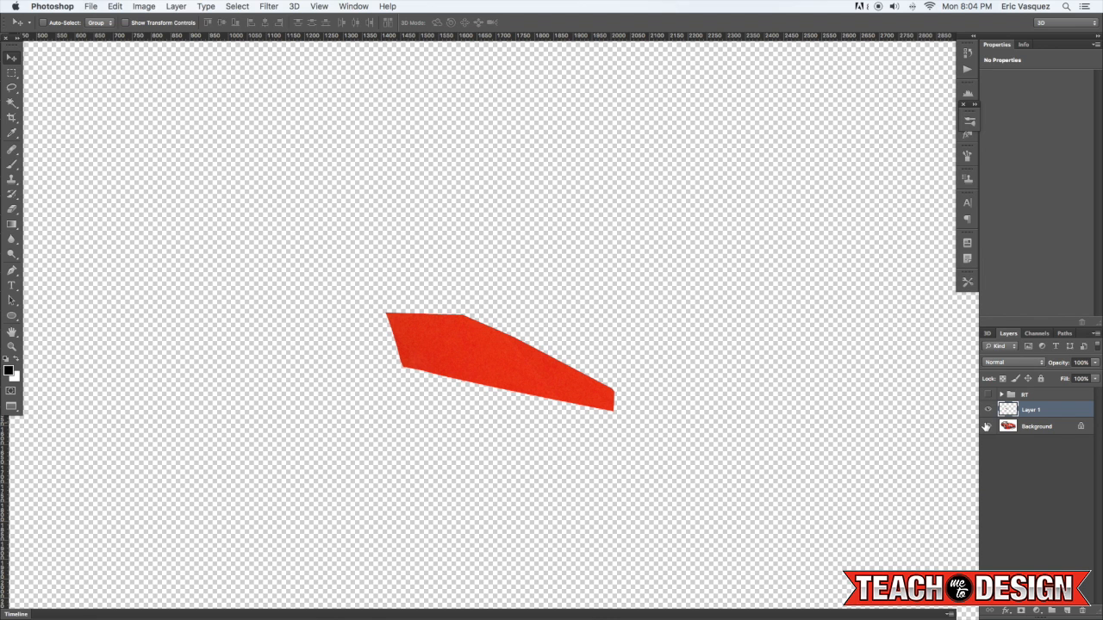
pyautogui.click(987, 426)
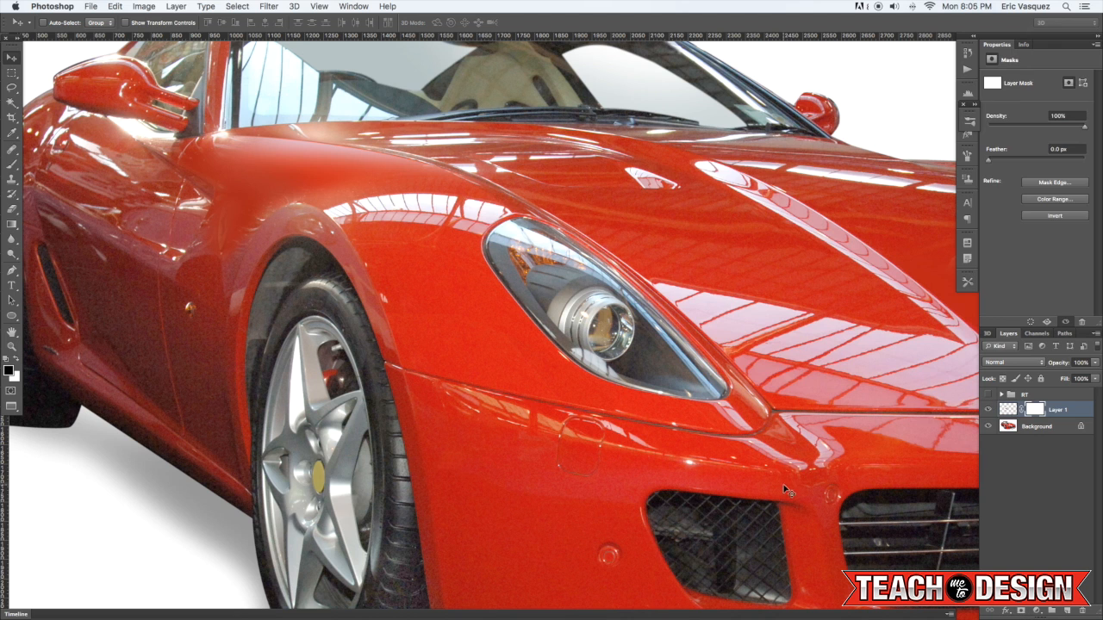
# Pick the Brush tool for painting on Layer 1's mask
pyautogui.click(12, 149)
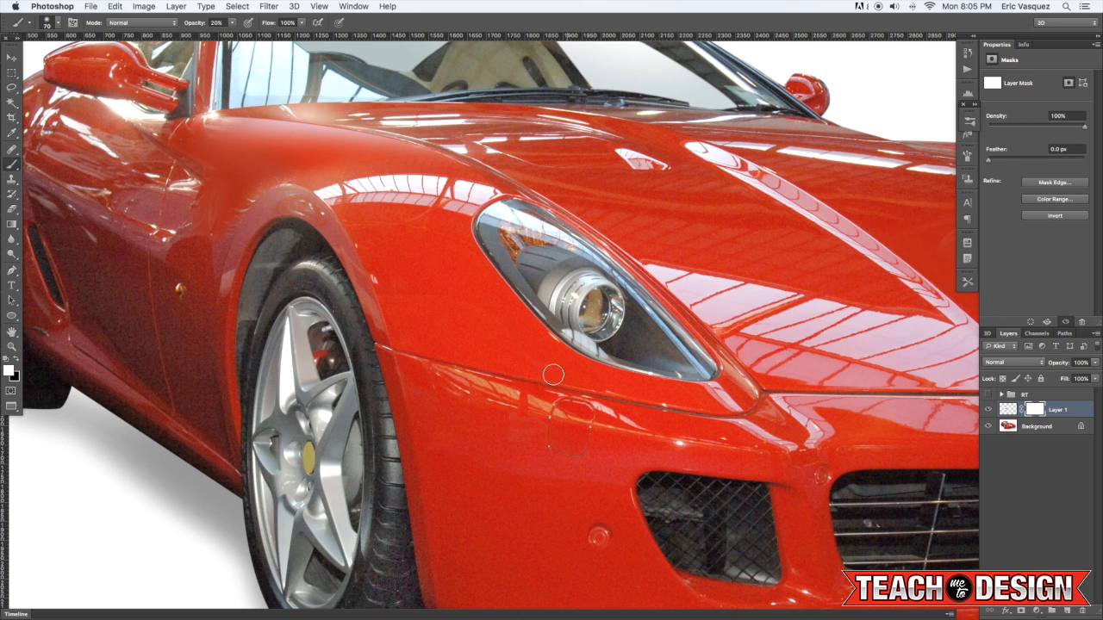
pyautogui.moveTo(329, 115)
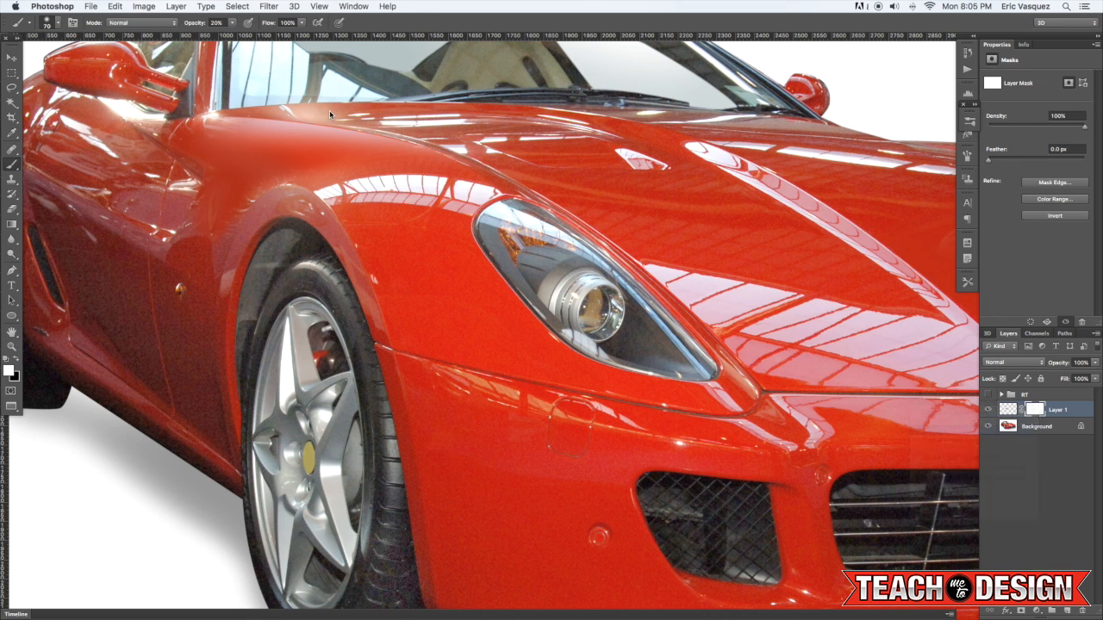
# Apply Surface Blur (radius 68, threshold 208) to the pasted paint patch
pyautogui.click(268, 6)
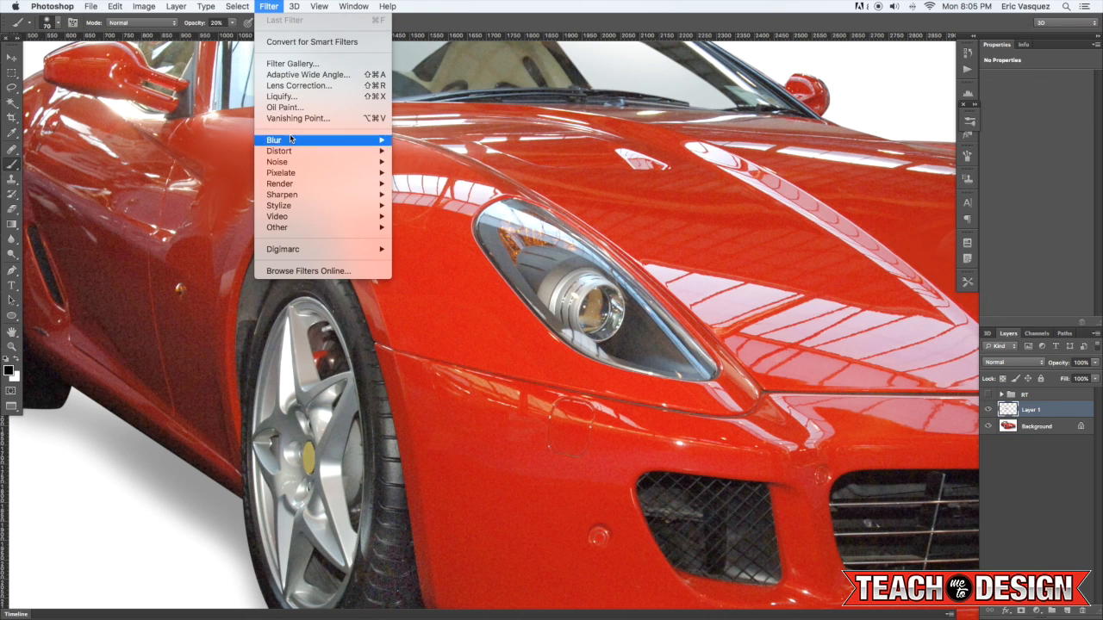
pyautogui.moveTo(274, 139)
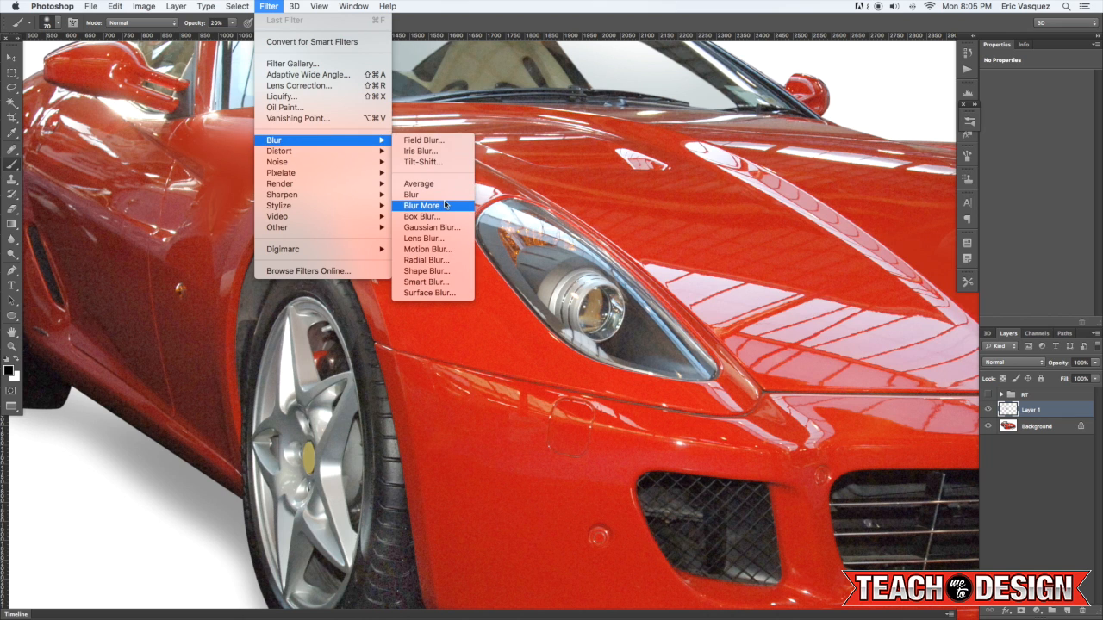
pyautogui.moveTo(429, 293)
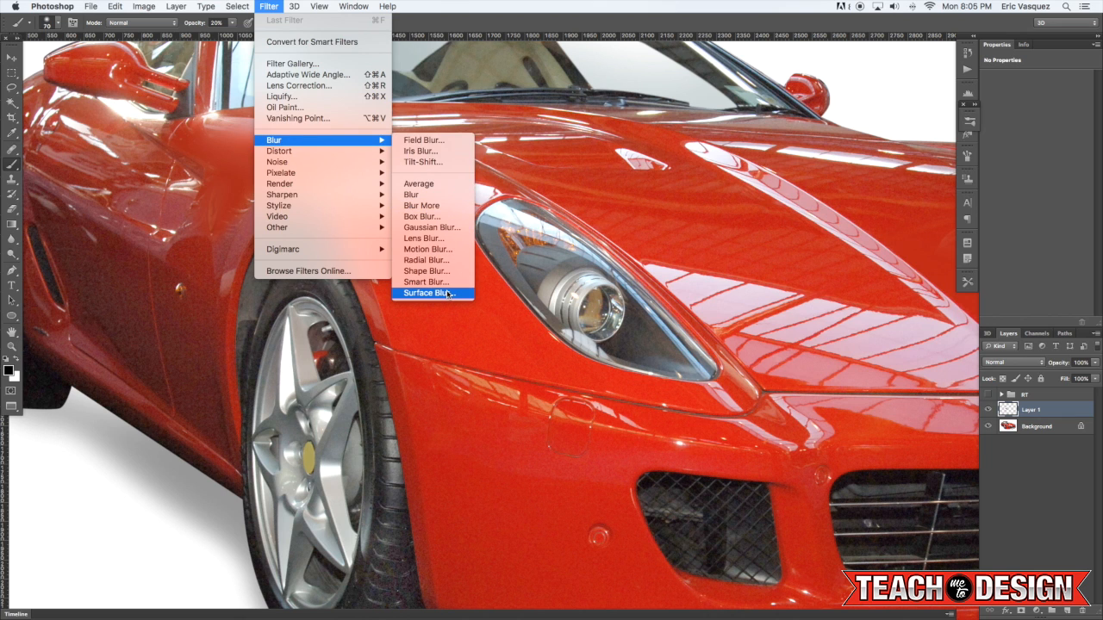
pyautogui.click(426, 293)
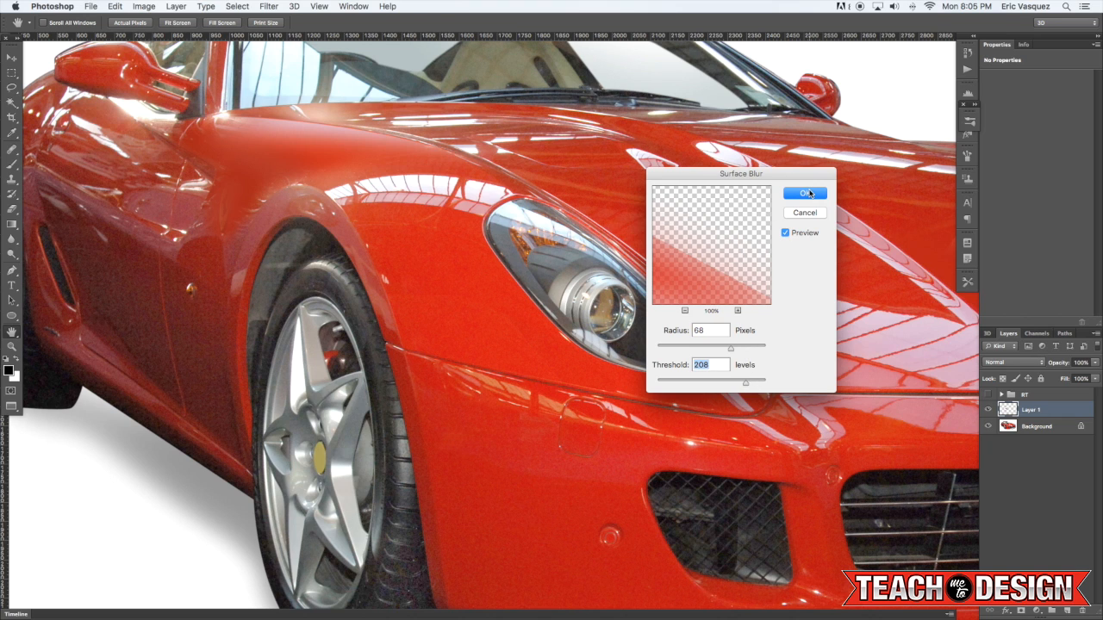
pyautogui.click(804, 193)
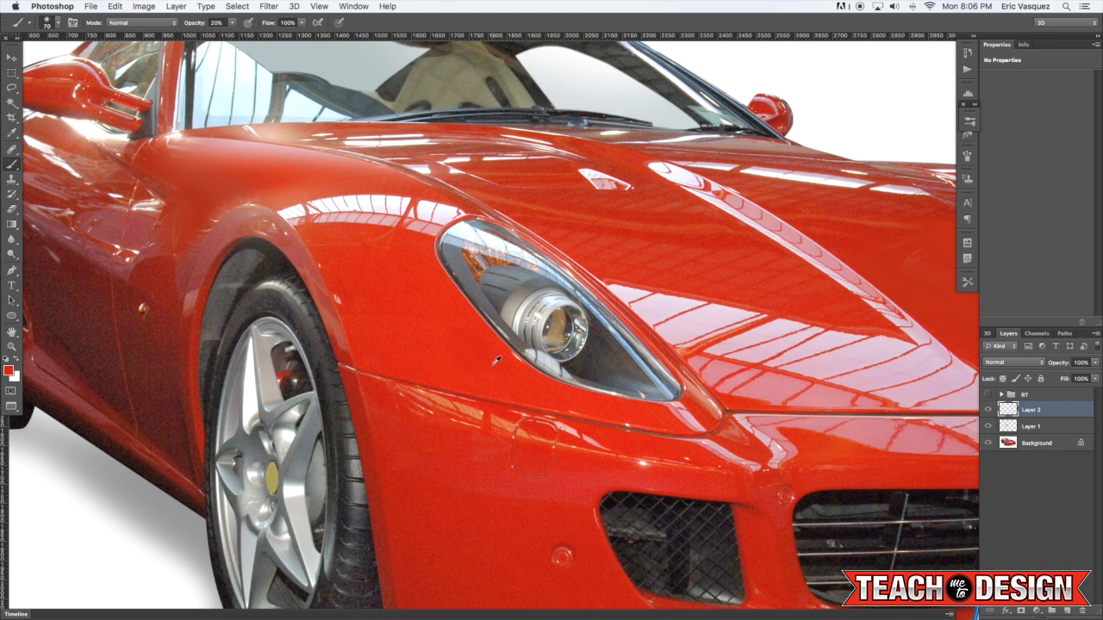
pyautogui.moveTo(449, 343)
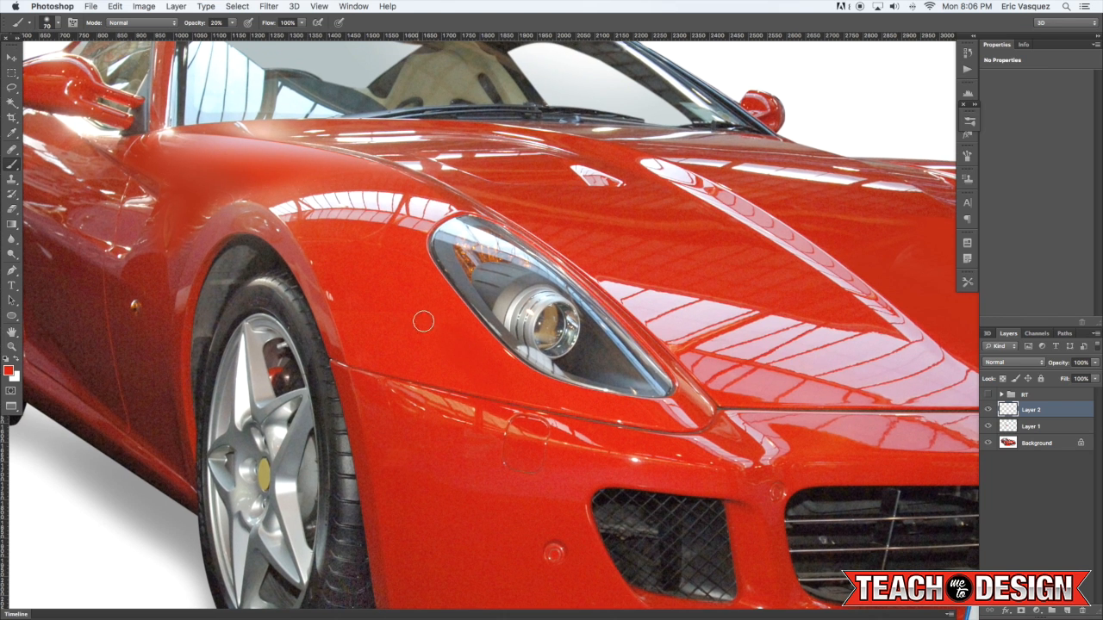
pyautogui.moveTo(449, 331)
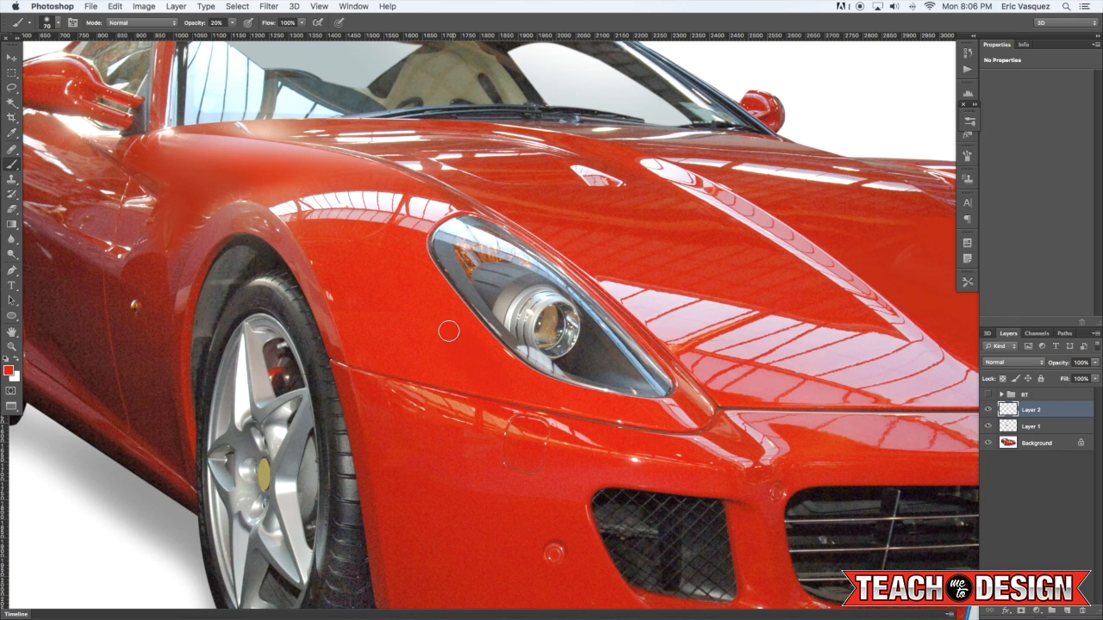
pyautogui.moveTo(464, 345)
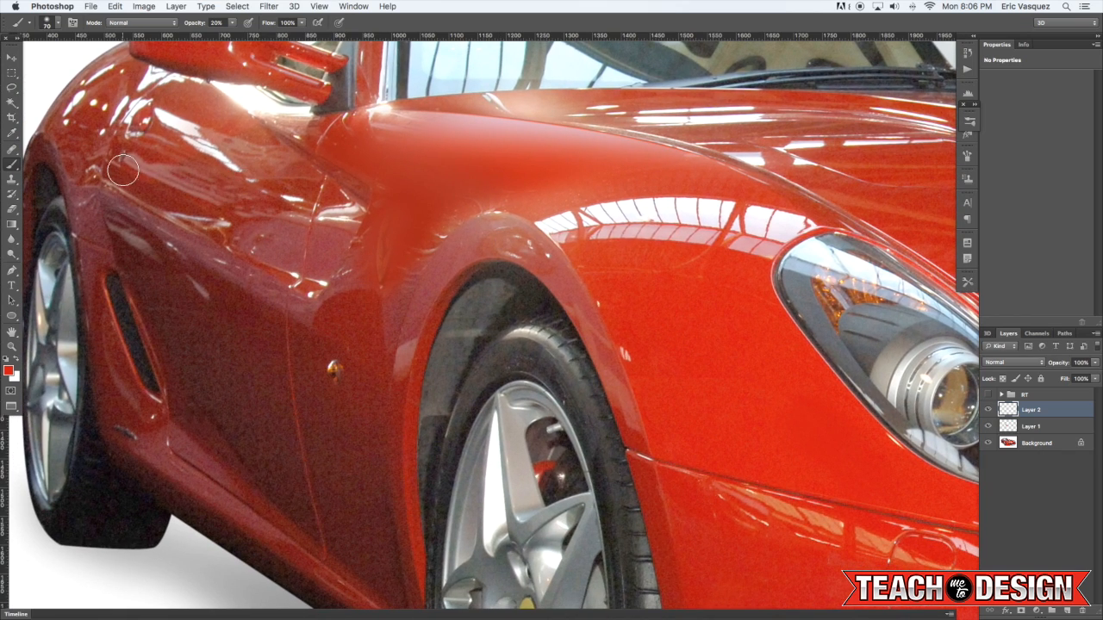
# Select the Healing Brush tool group in the toolbar
pyautogui.click(12, 151)
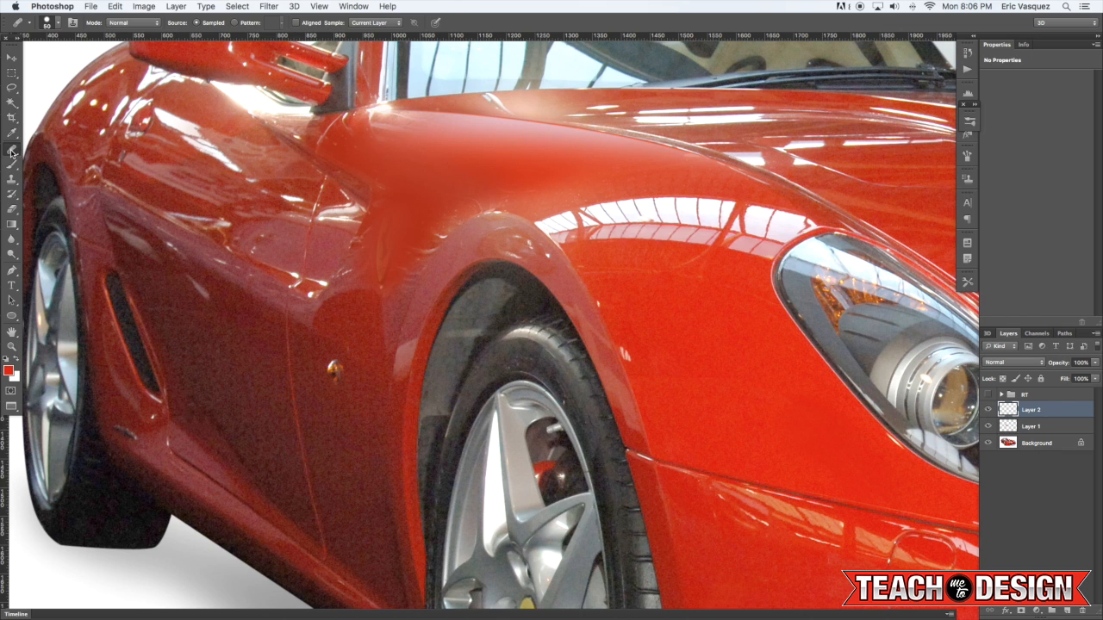
# Choose the Spot Healing Brush and pan to the front bumper and grille
pyautogui.click(12, 153)
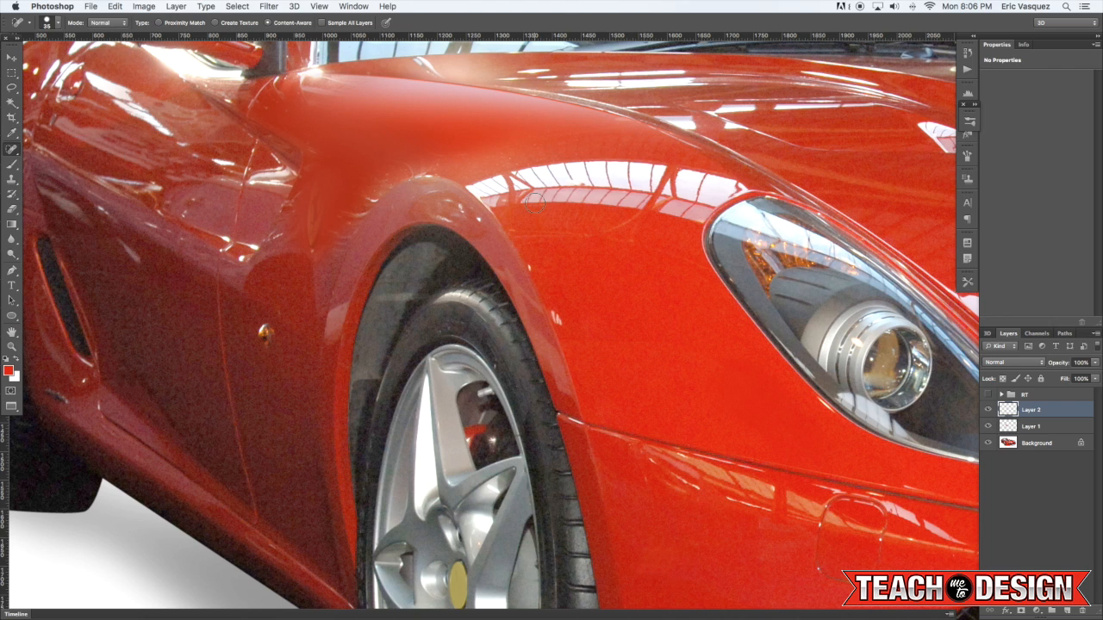
pyautogui.moveTo(567, 265)
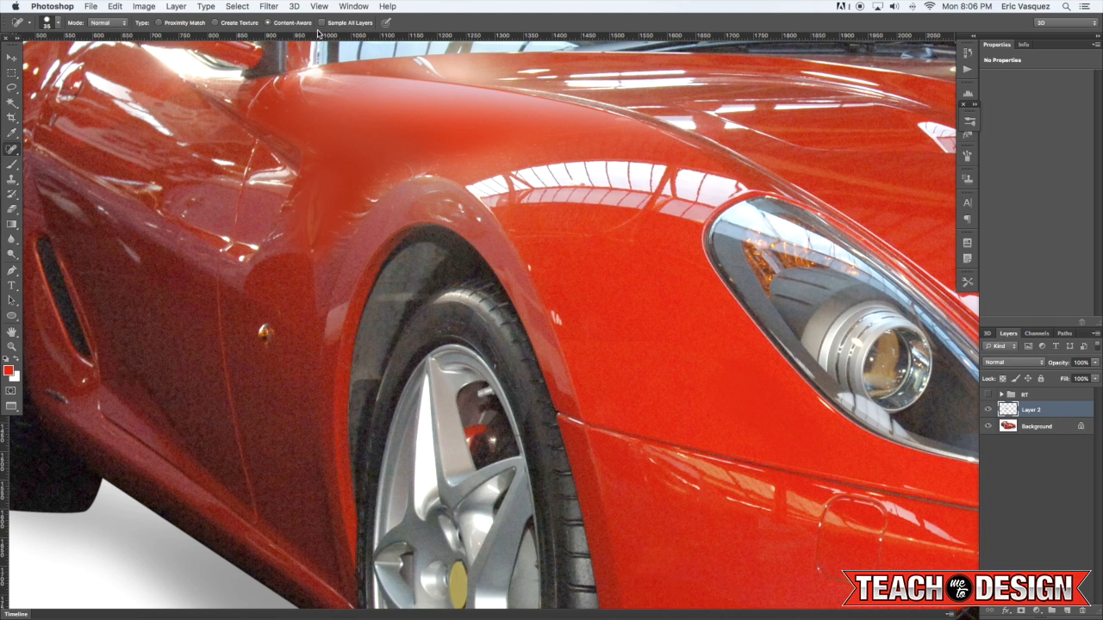
pyautogui.moveTo(322, 24)
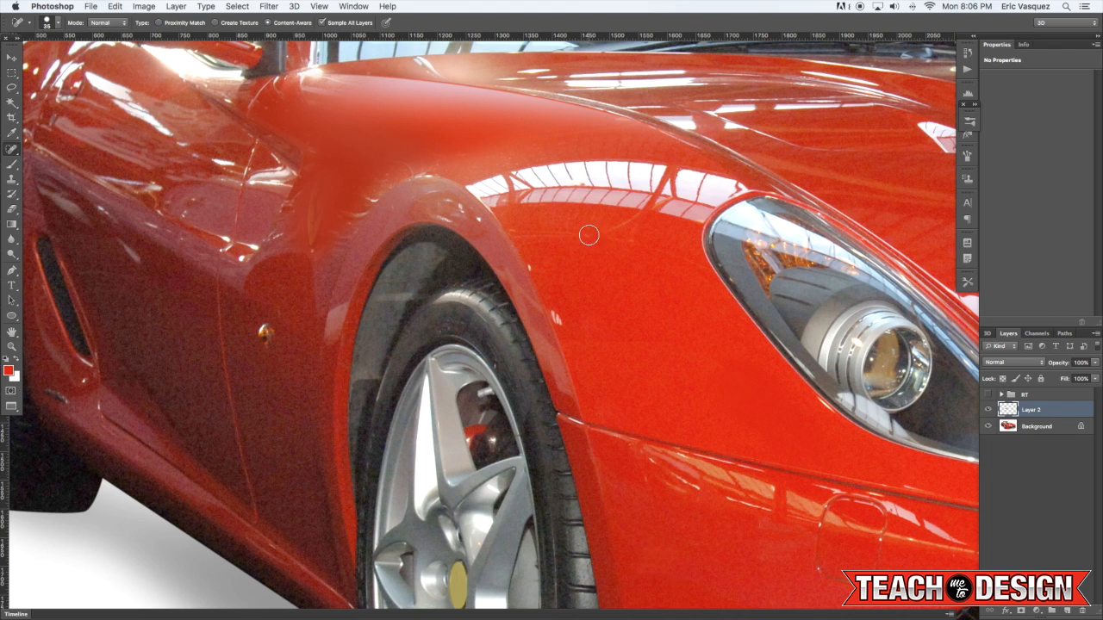
pyautogui.moveTo(673, 342)
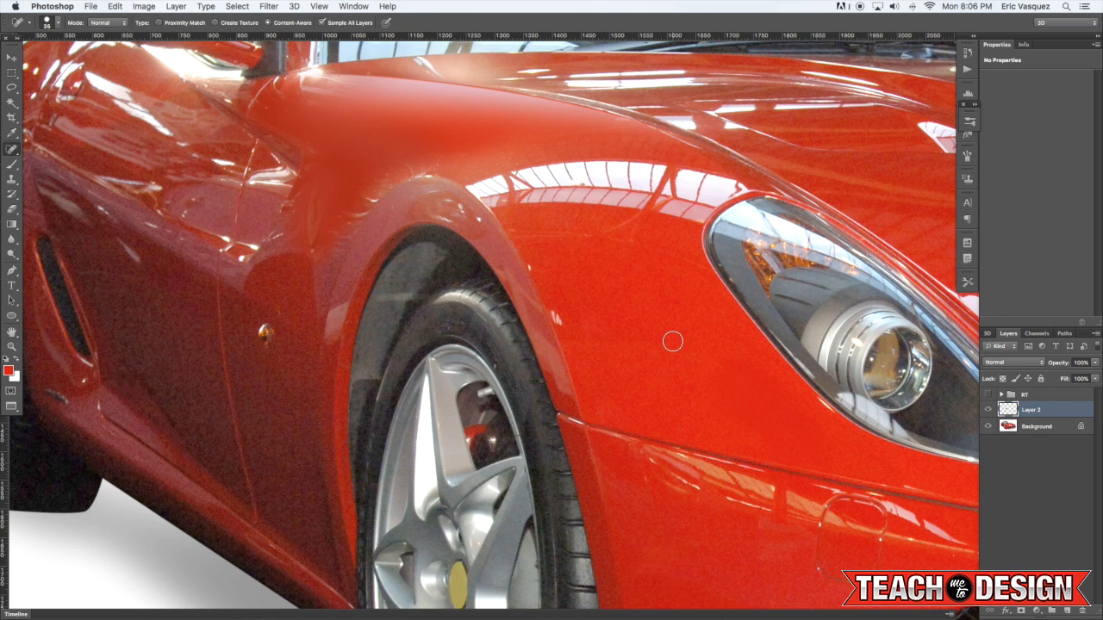
pyautogui.moveTo(593, 306)
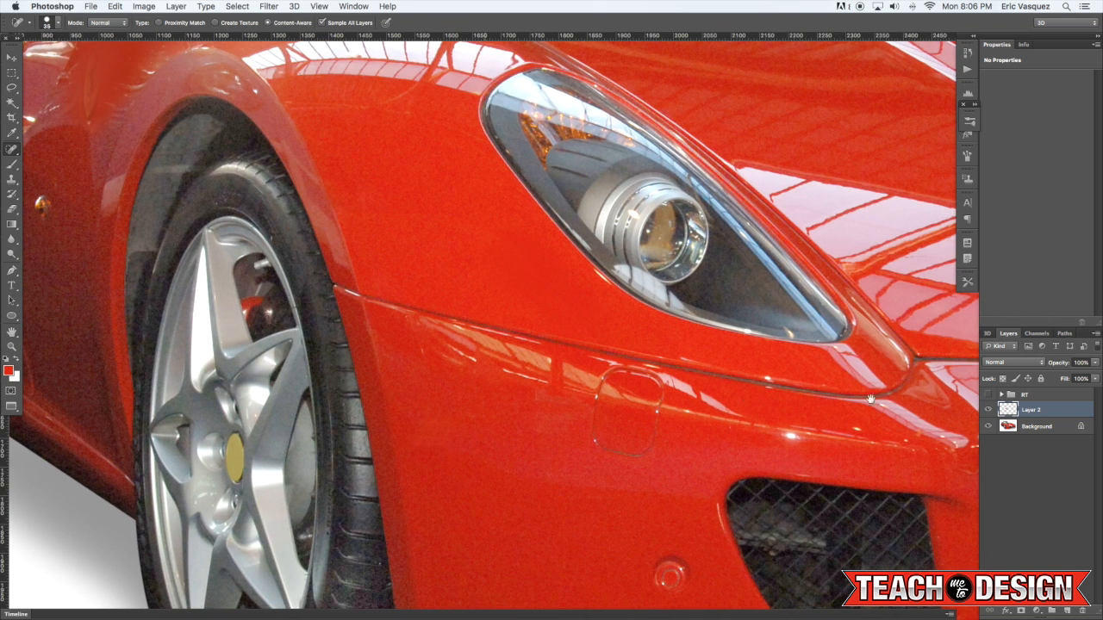
pyautogui.moveTo(823, 431)
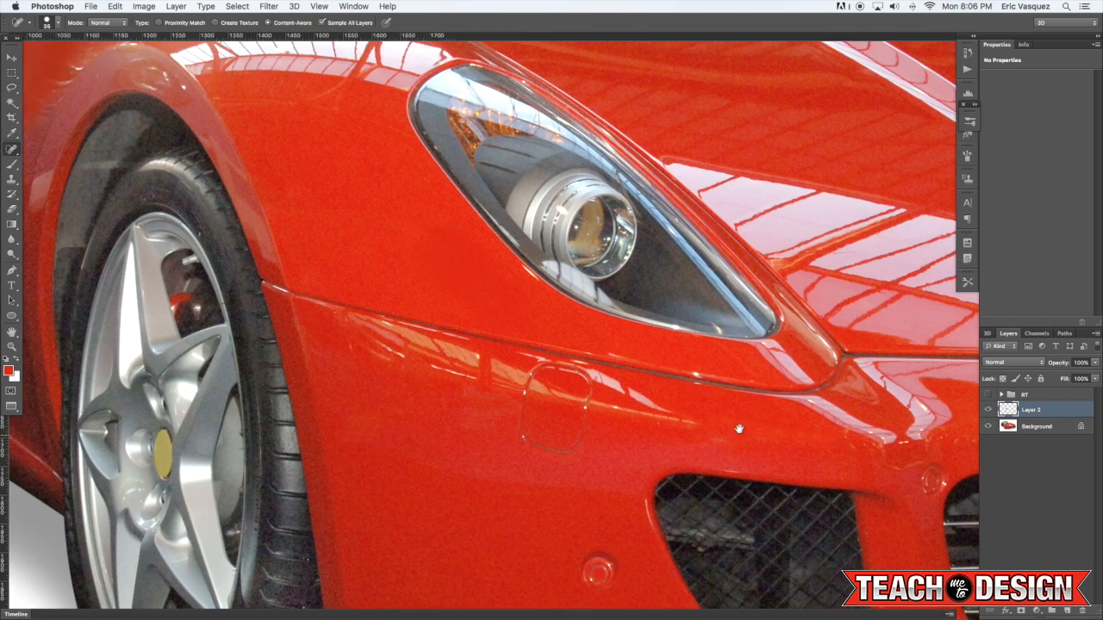
pyautogui.moveTo(739, 429); pyautogui.dragTo(668, 414)
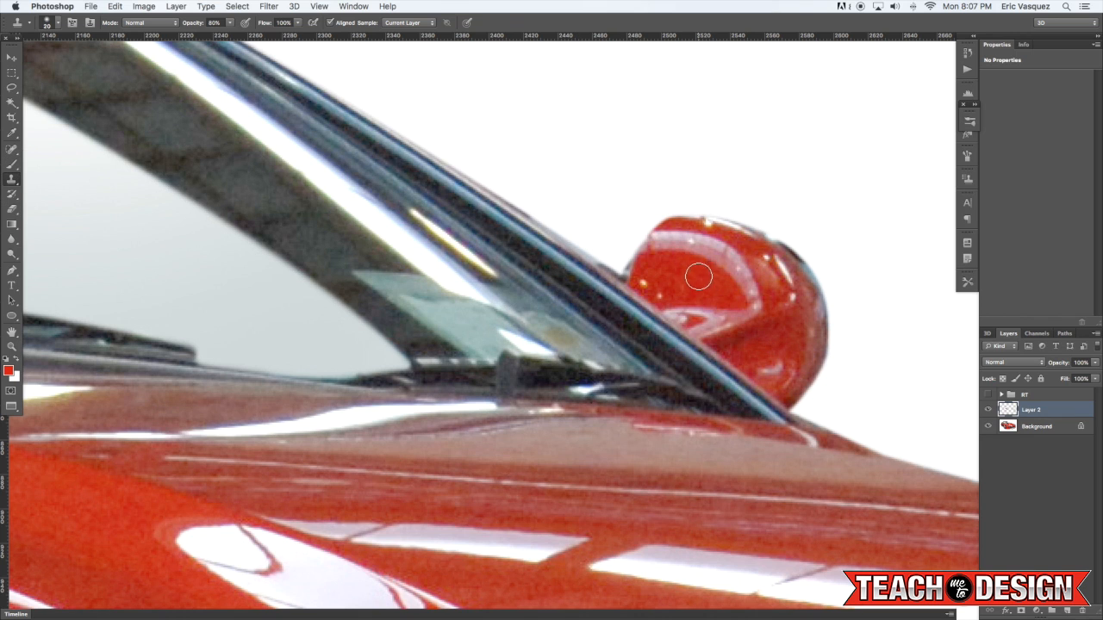
pyautogui.moveTo(689, 274)
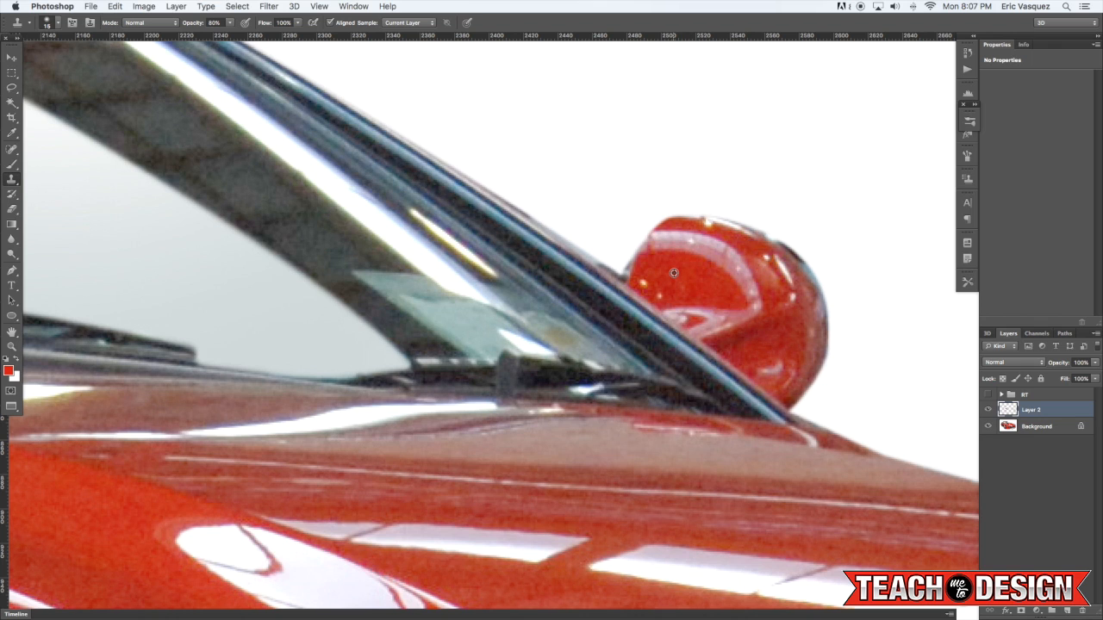
pyautogui.moveTo(643, 281)
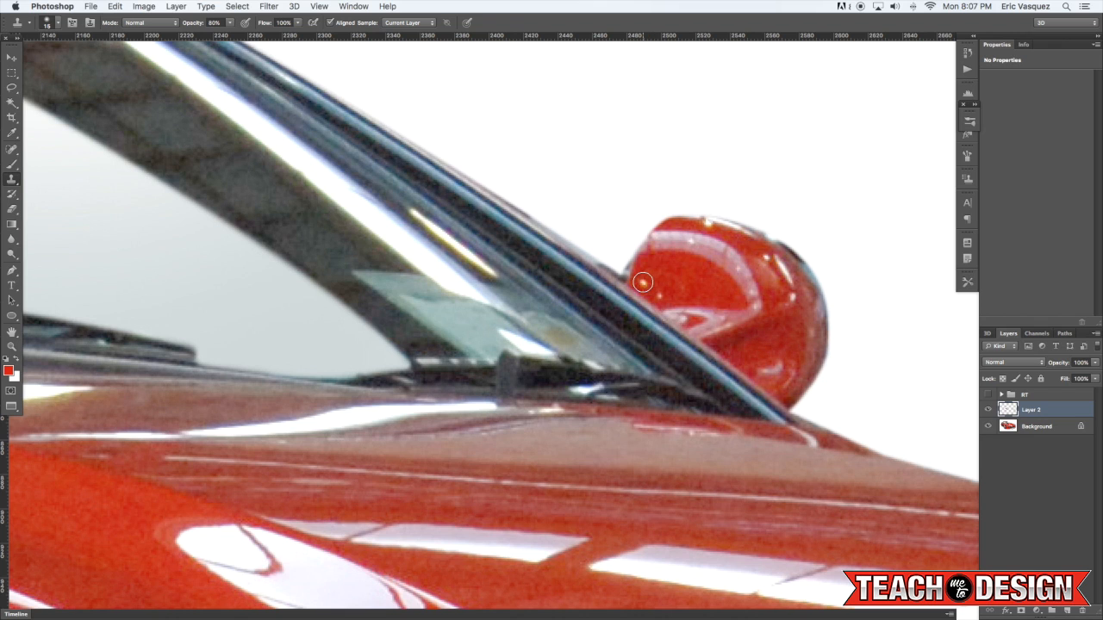
pyautogui.moveTo(695, 281)
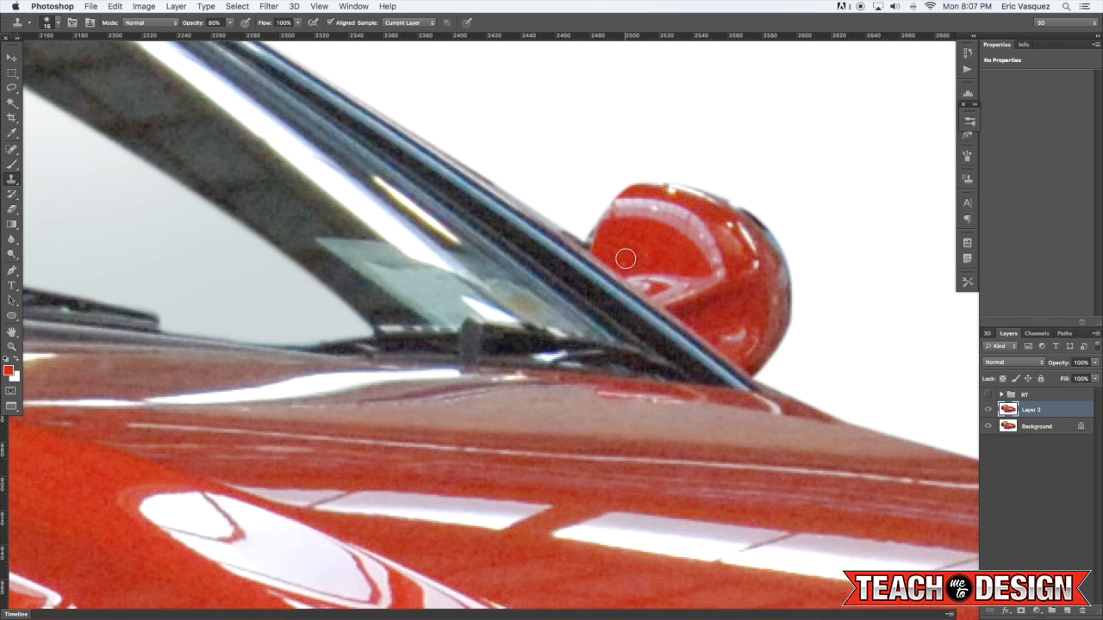
pyautogui.moveTo(666, 243)
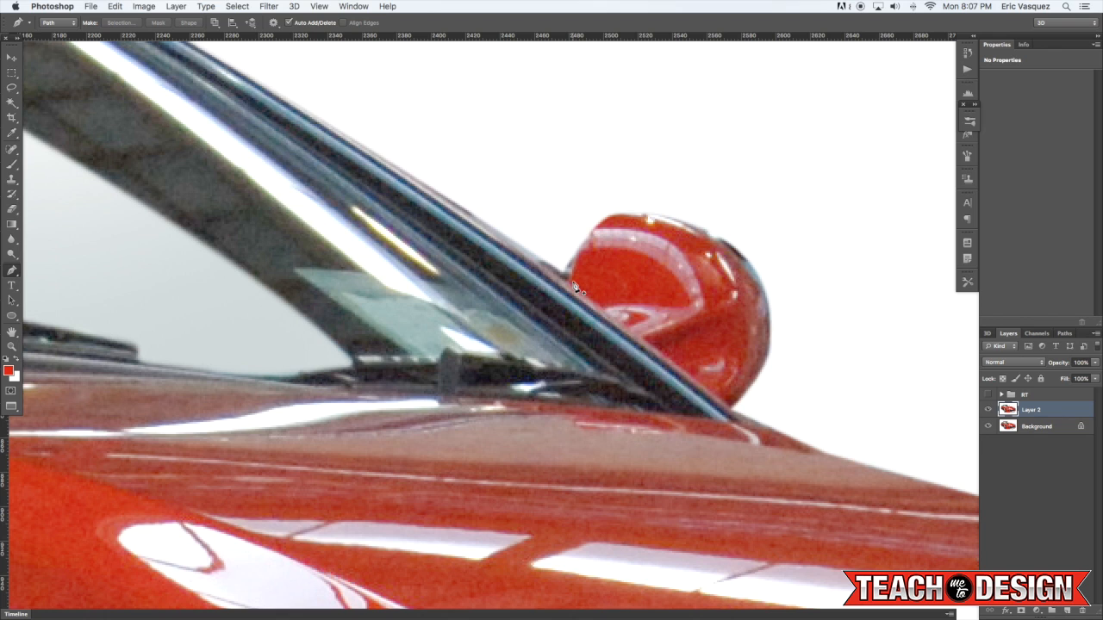
pyautogui.moveTo(616, 222)
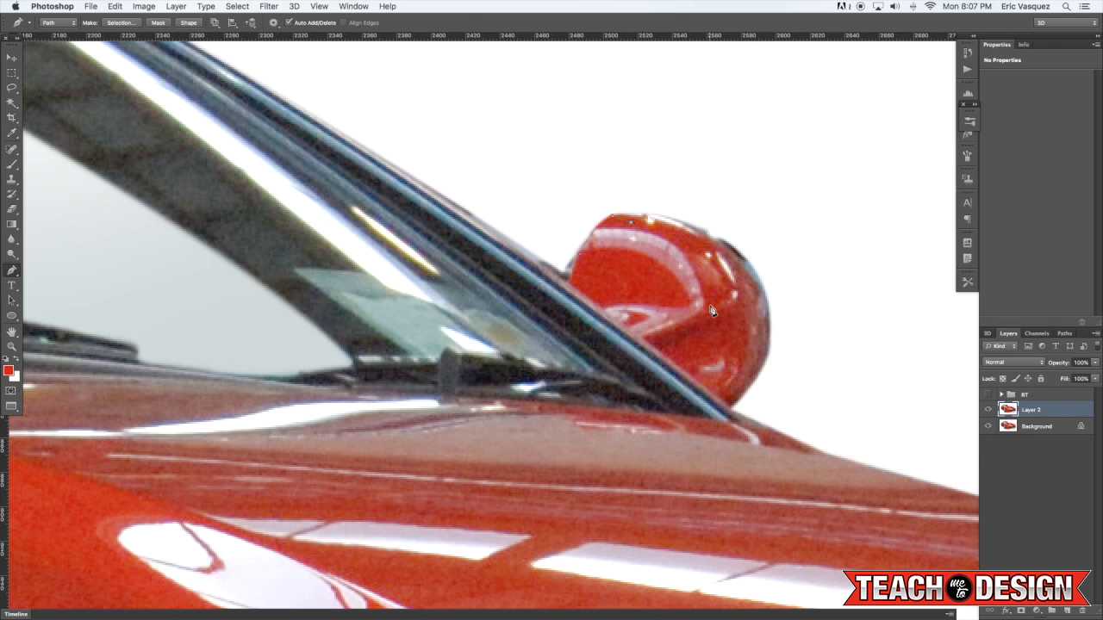
# Close the mirror outline and save the selection as a channel named 'new side'
pyautogui.click(718, 373)
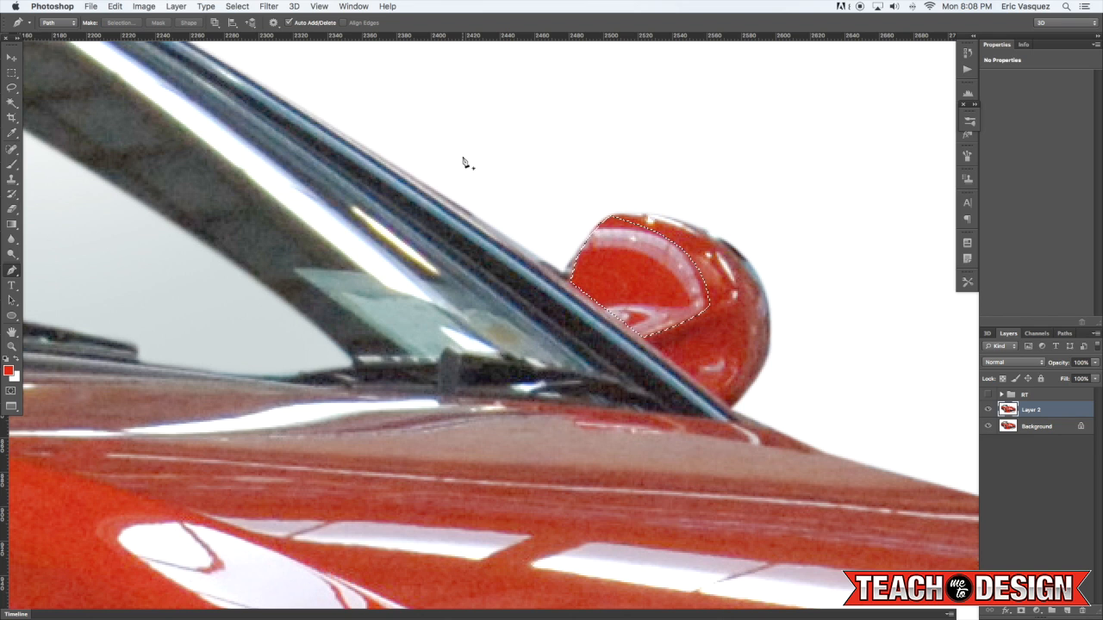
pyautogui.click(237, 6)
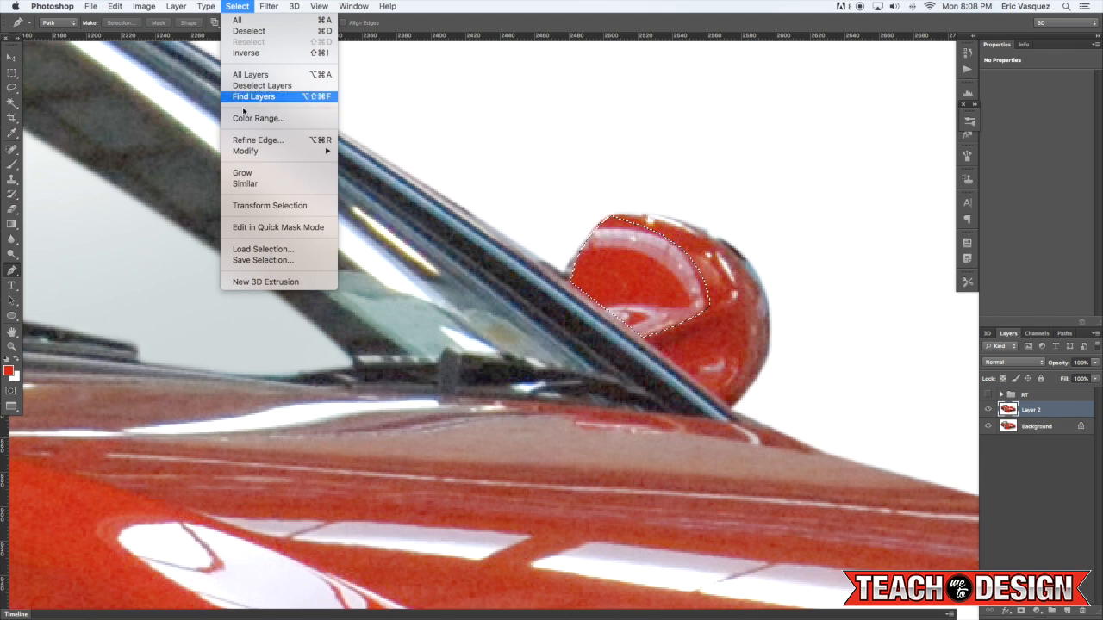
pyautogui.click(263, 259)
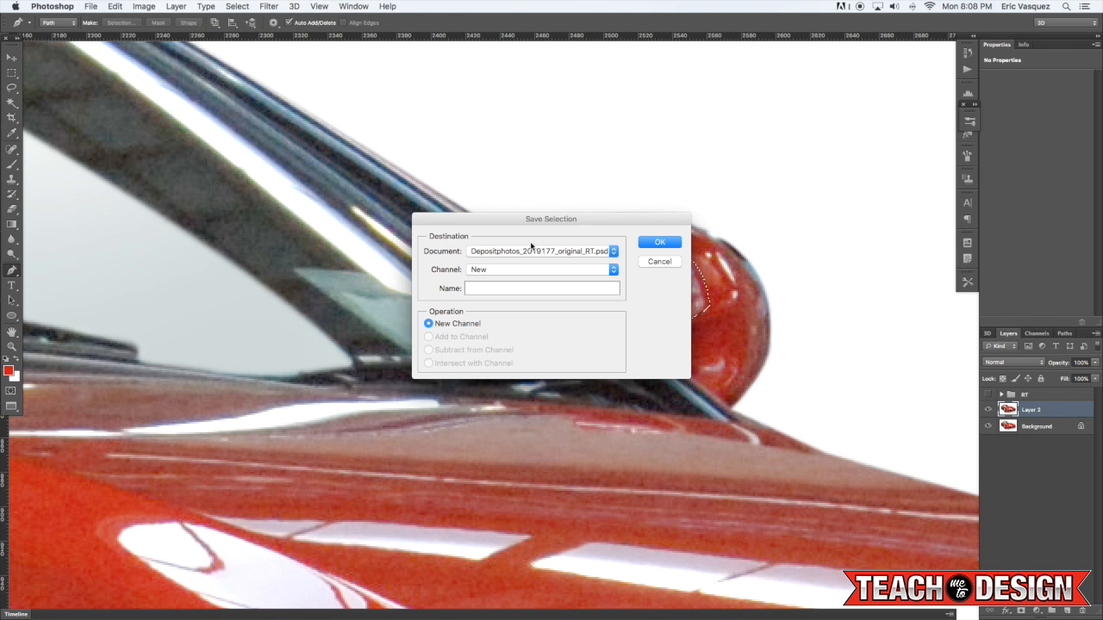
pyautogui.write('new side')
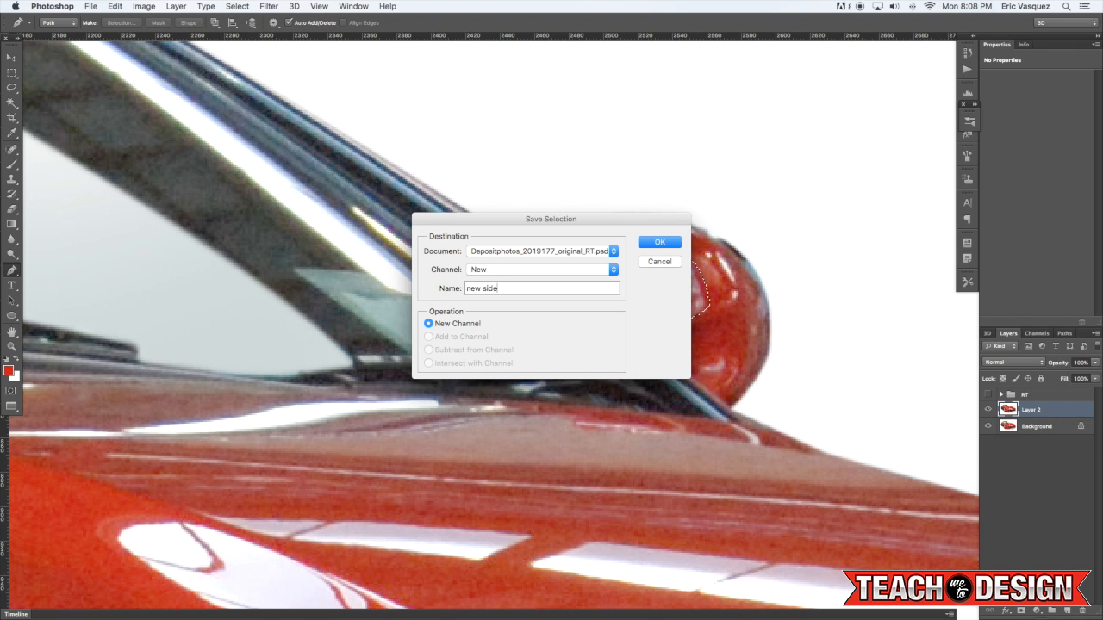
pyautogui.click(659, 241)
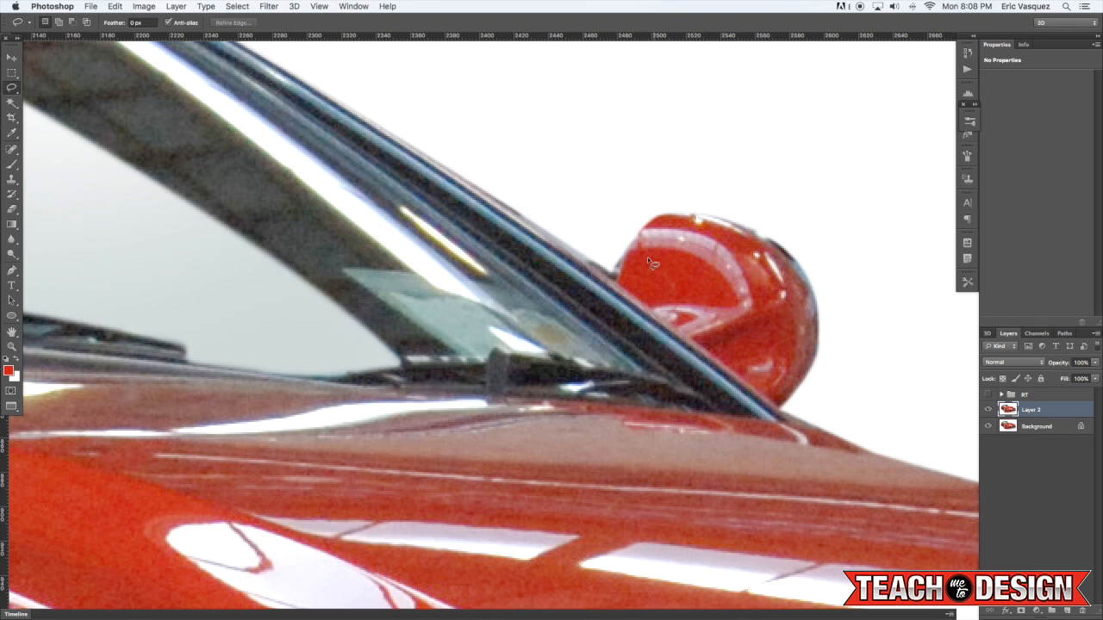
pyautogui.moveTo(689, 261)
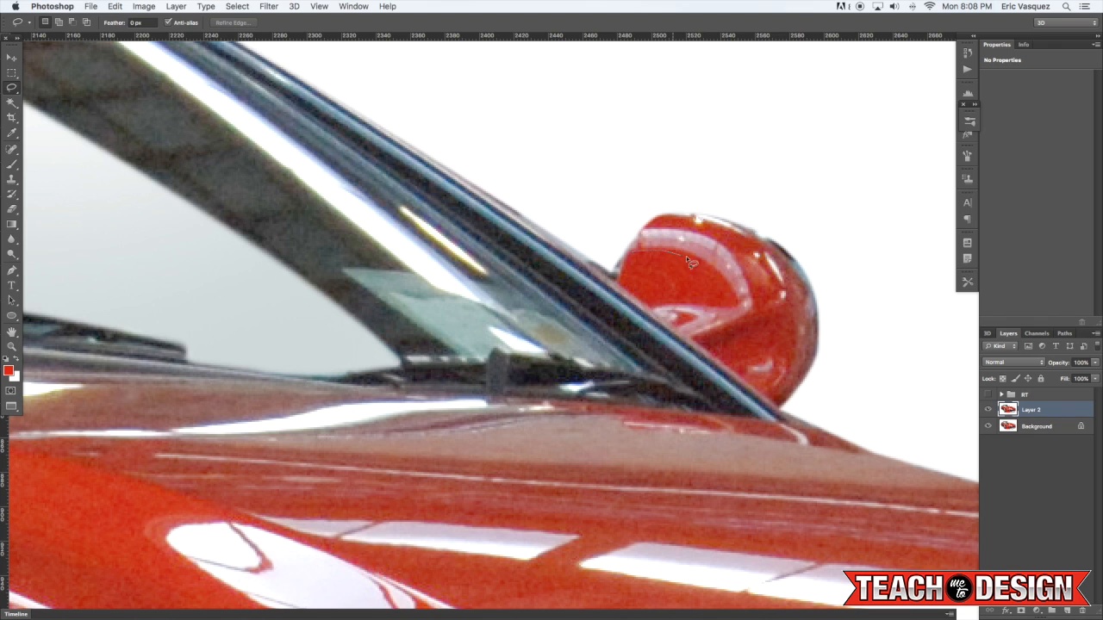
pyautogui.moveTo(687, 260); pyautogui.dragTo(730, 308)
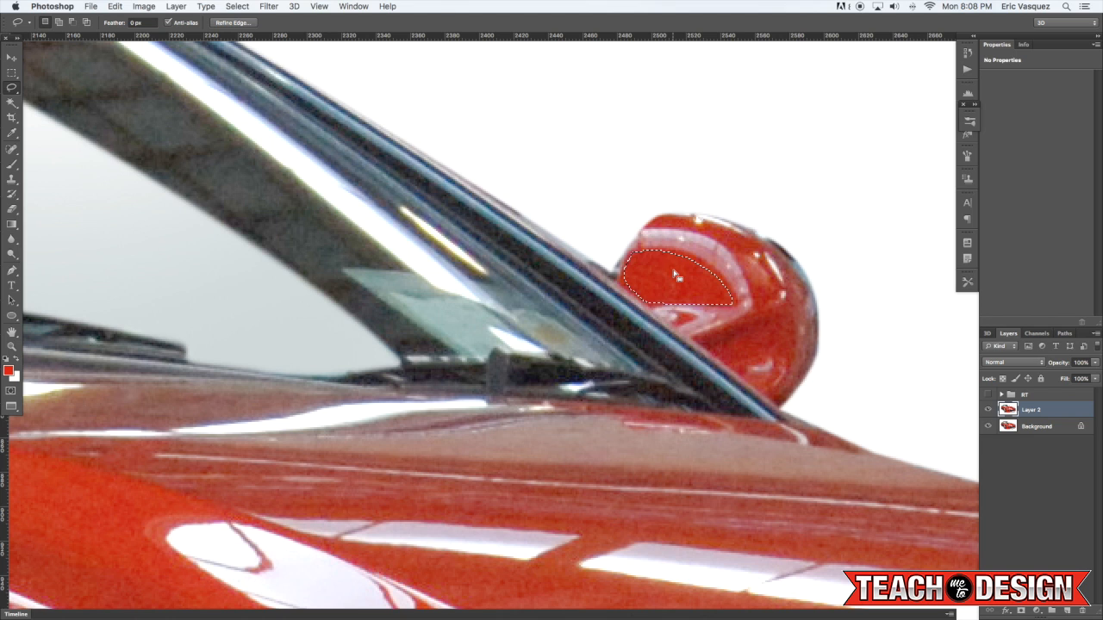
pyautogui.moveTo(582, 224)
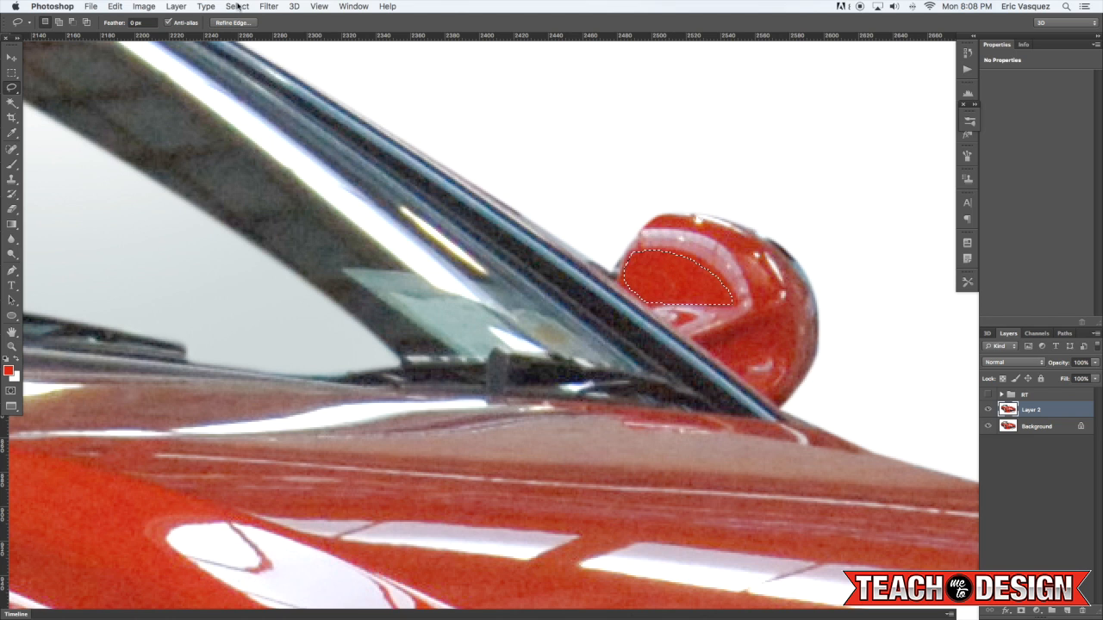
pyautogui.click(237, 6)
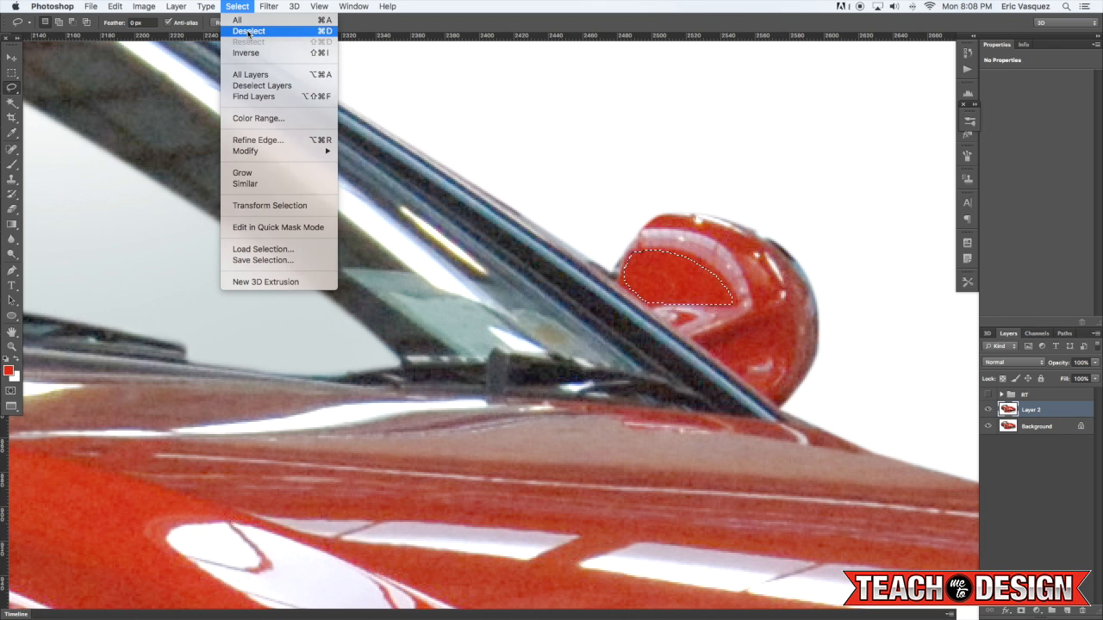
pyautogui.click(248, 31)
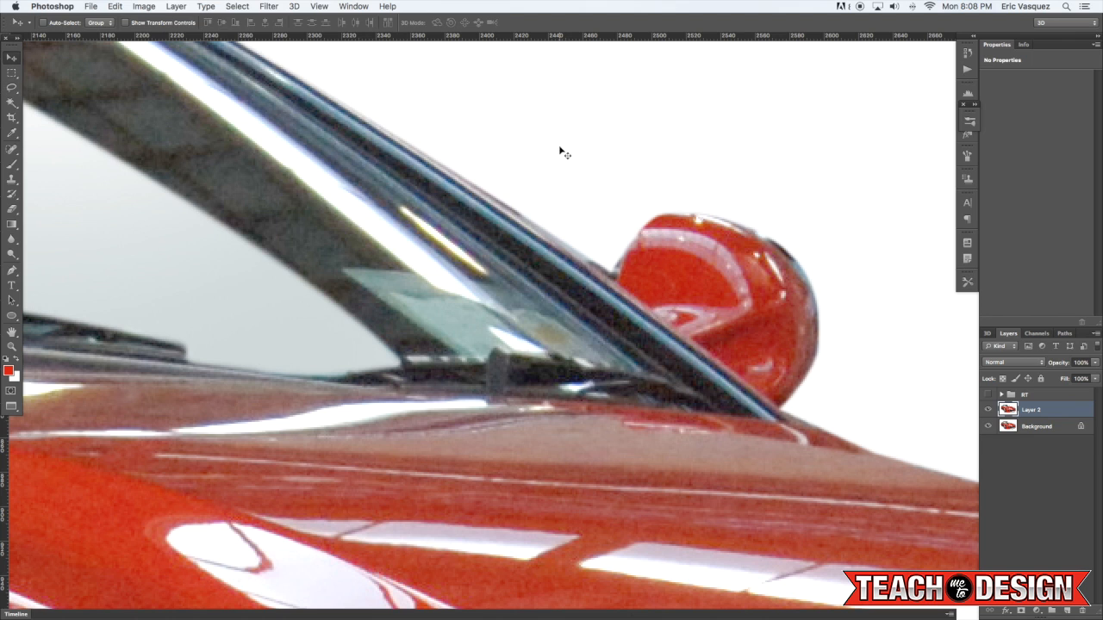
# Load the 'new side mirror' selection and Paste Into it the clean red paint
pyautogui.click(237, 6)
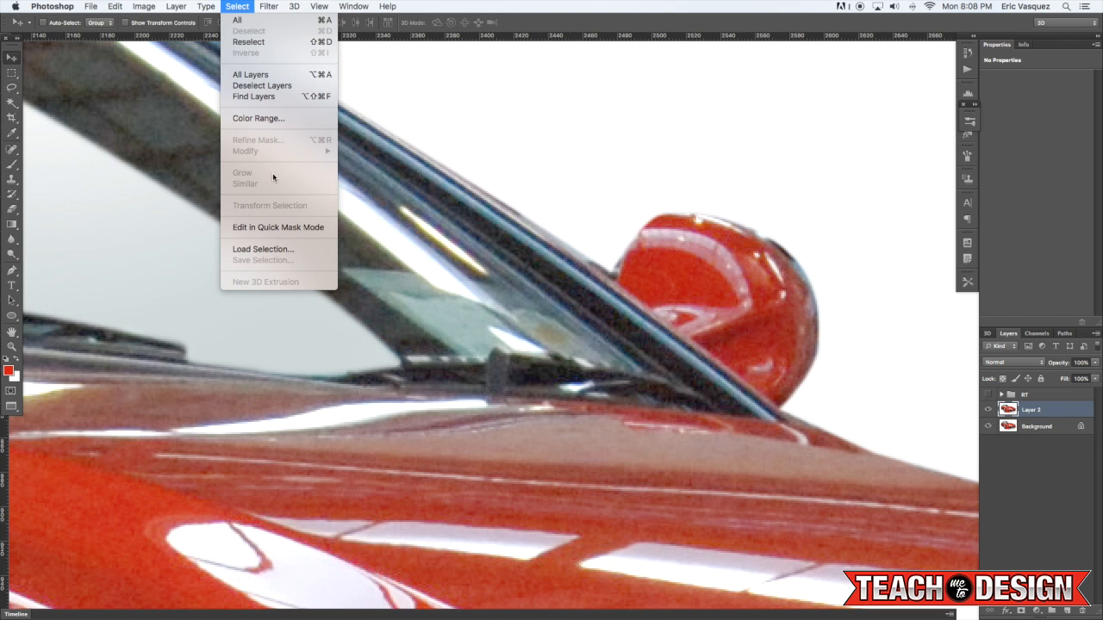
pyautogui.click(263, 250)
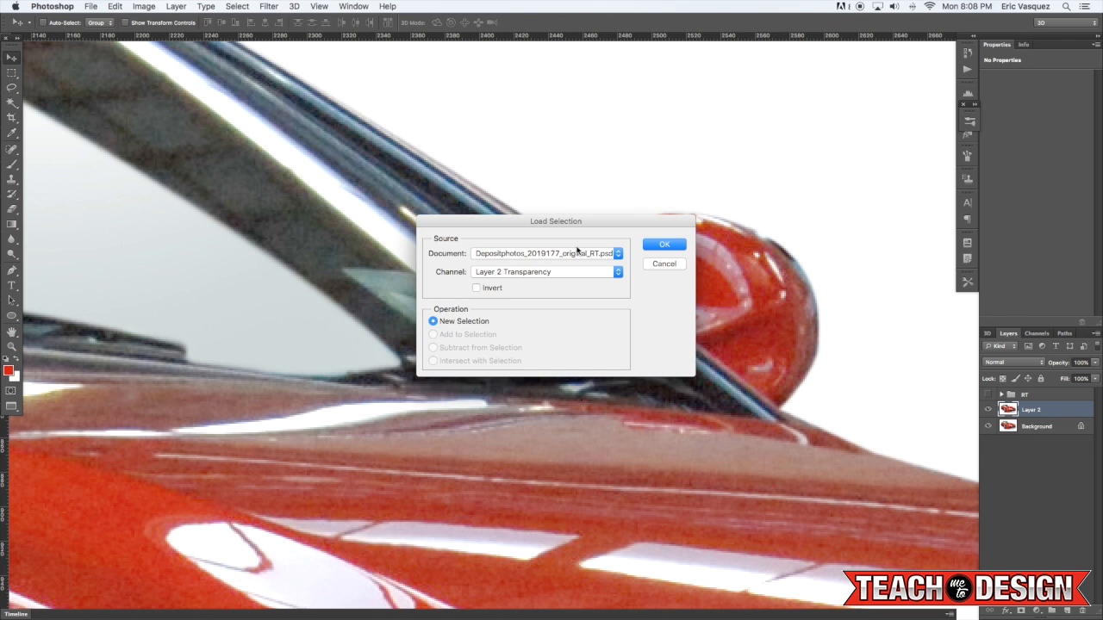
pyautogui.moveTo(557, 274)
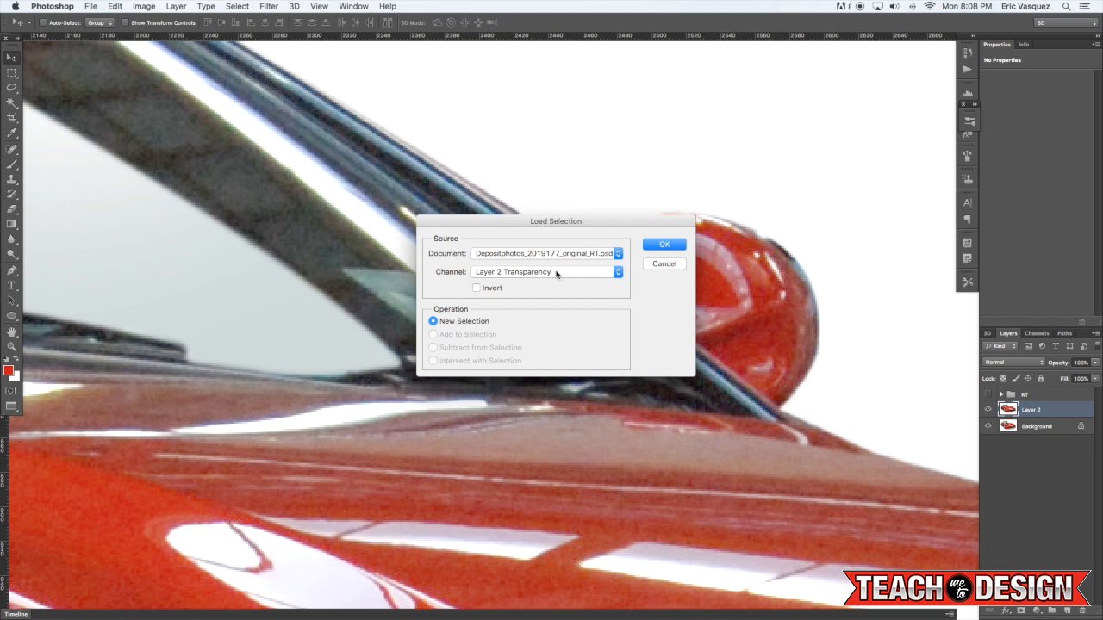
pyautogui.click(617, 272)
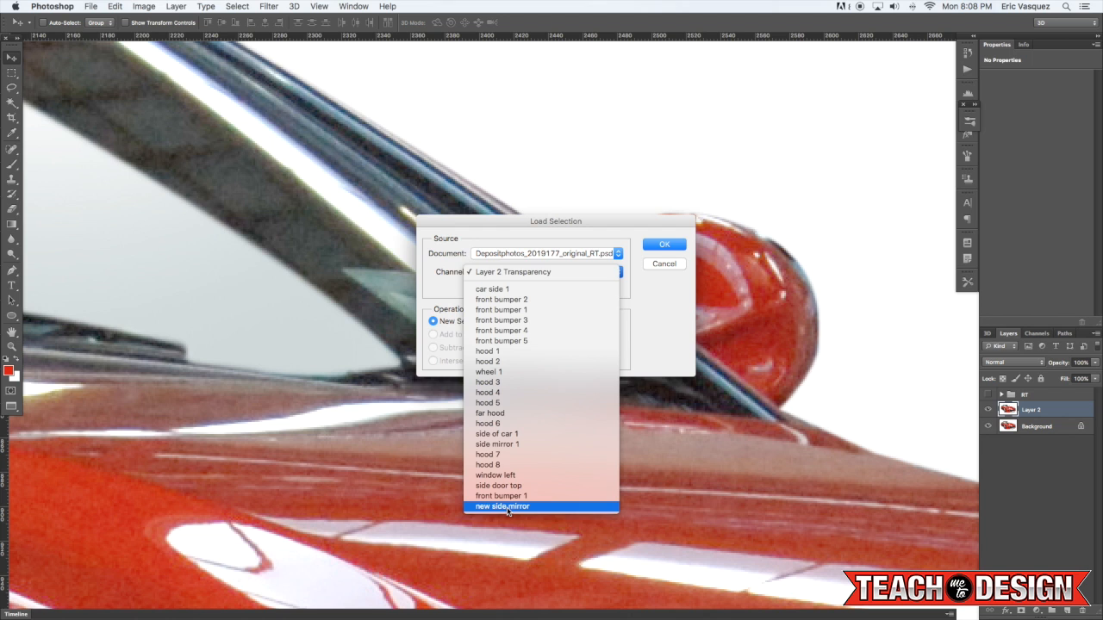
pyautogui.click(501, 507)
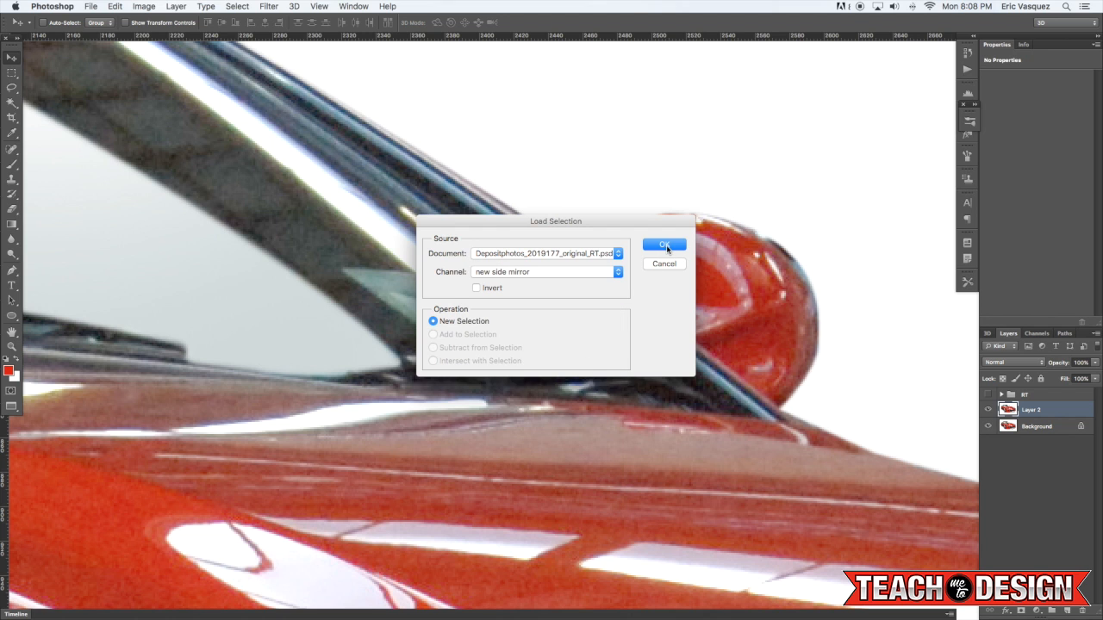
pyautogui.click(665, 246)
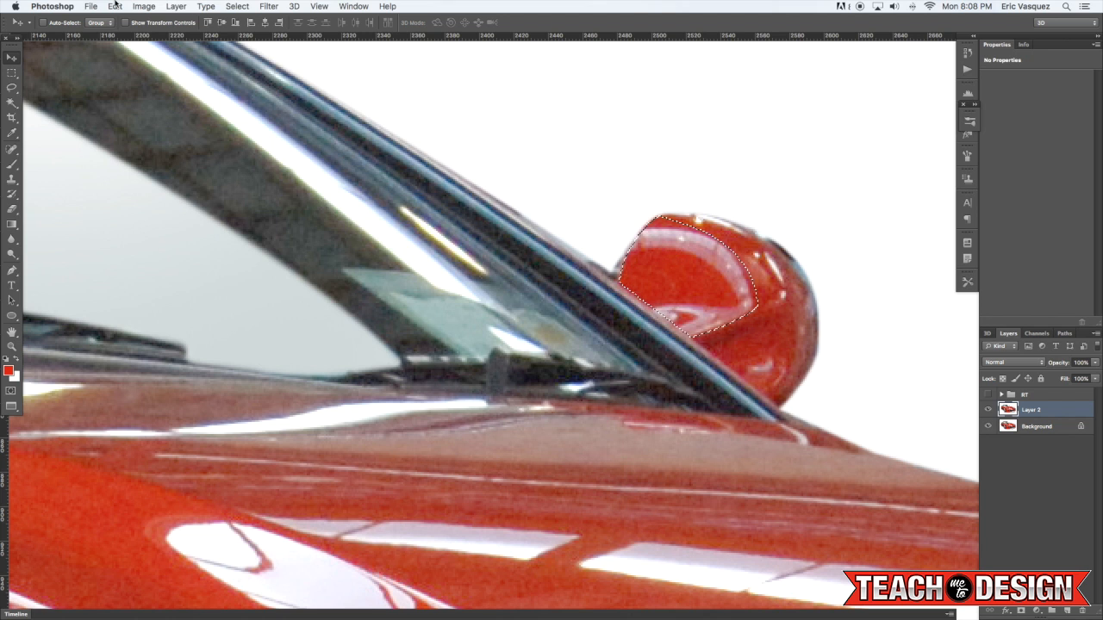
pyautogui.click(115, 6)
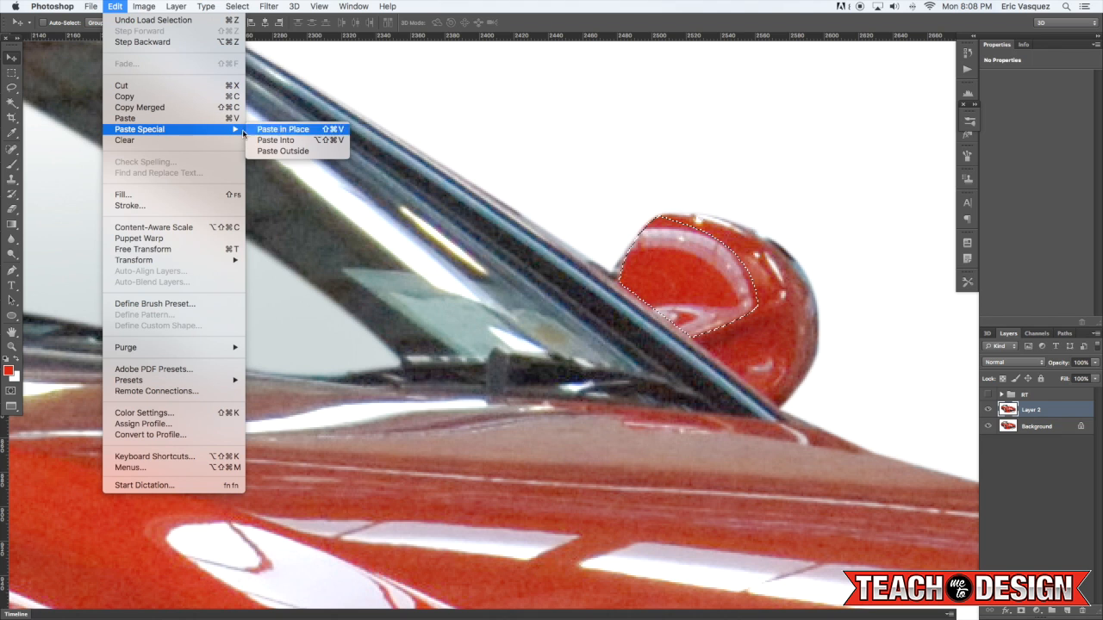
pyautogui.click(275, 140)
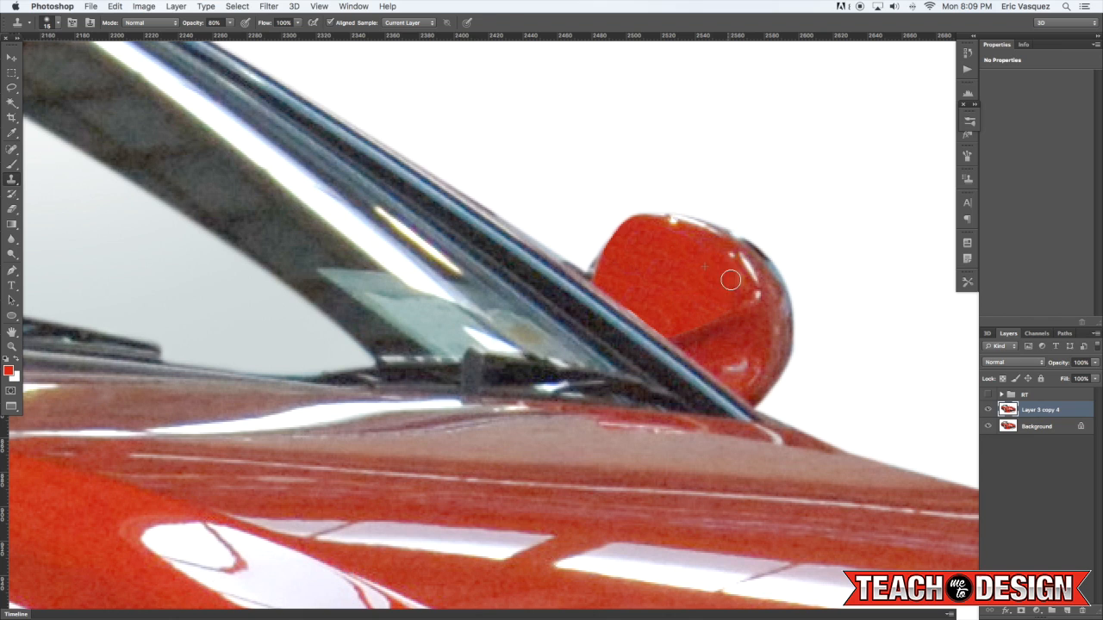
pyautogui.moveTo(664, 234)
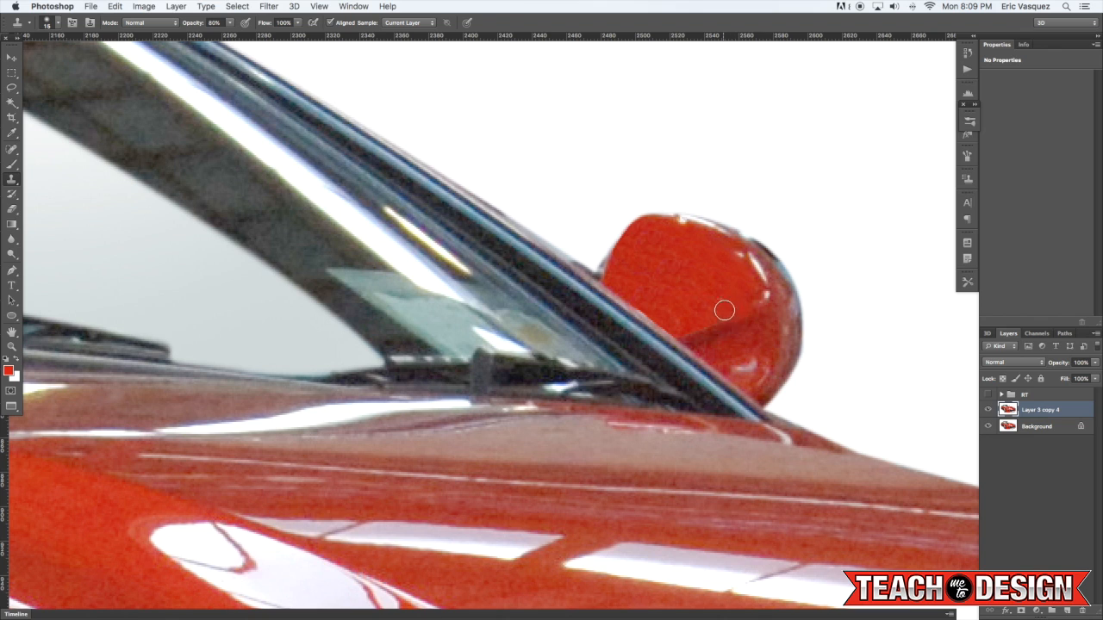
pyautogui.moveTo(389, 204)
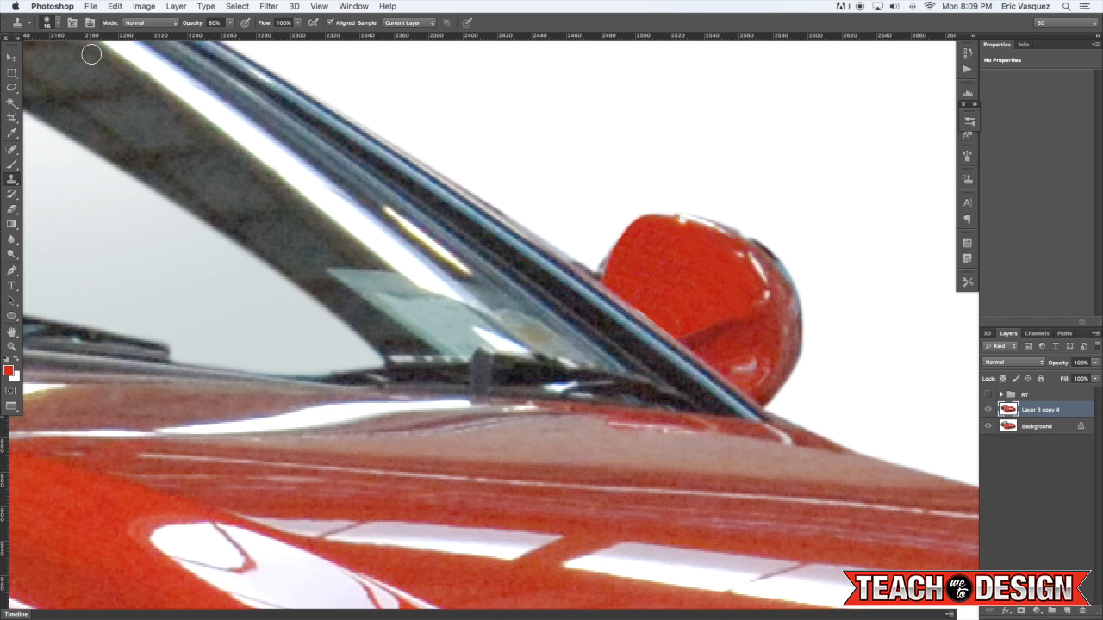
pyautogui.moveTo(735, 321)
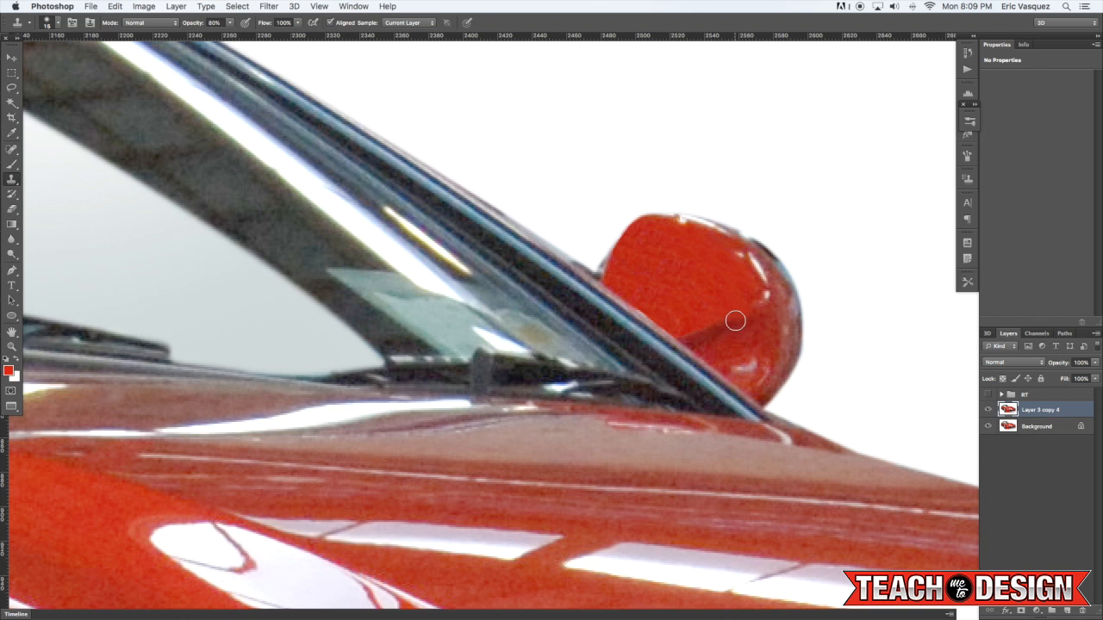
pyautogui.moveTo(704, 303)
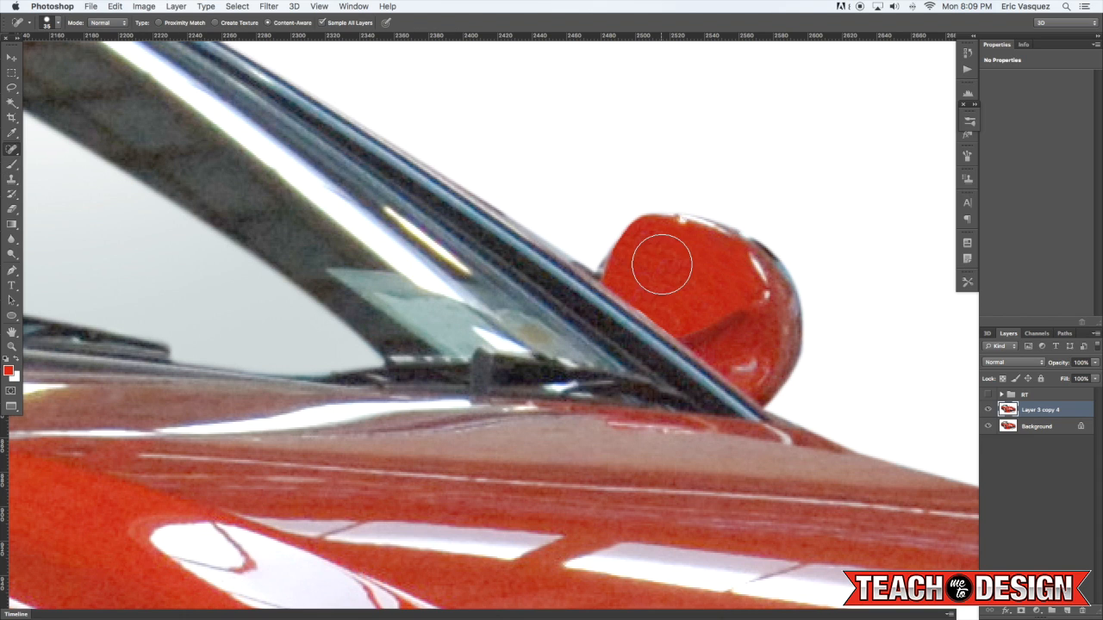
pyautogui.moveTo(746, 255)
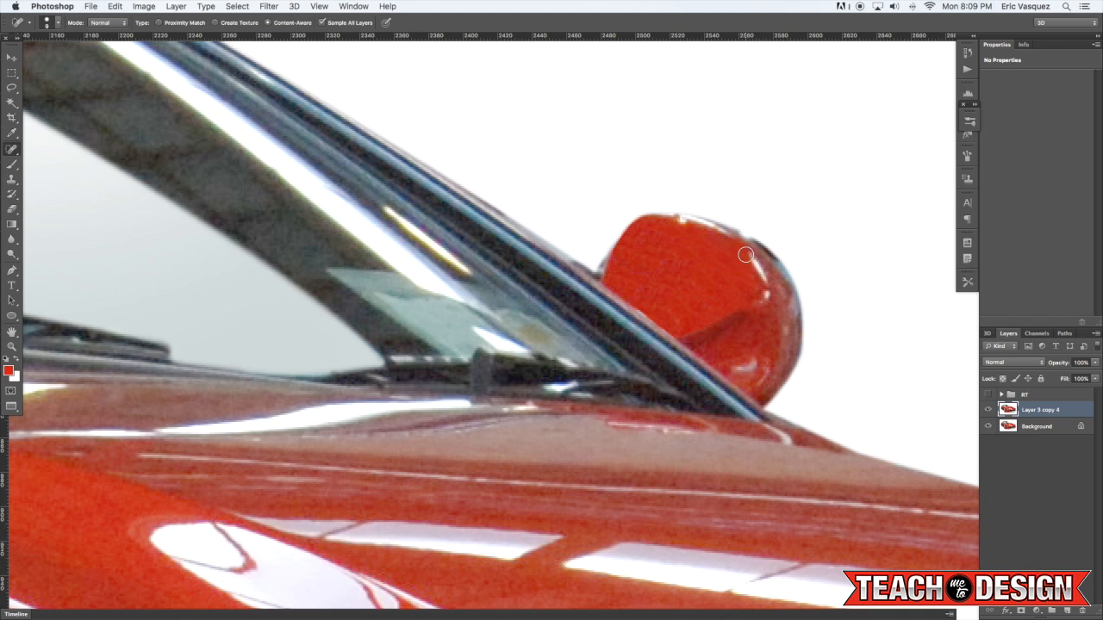
pyautogui.moveTo(767, 306)
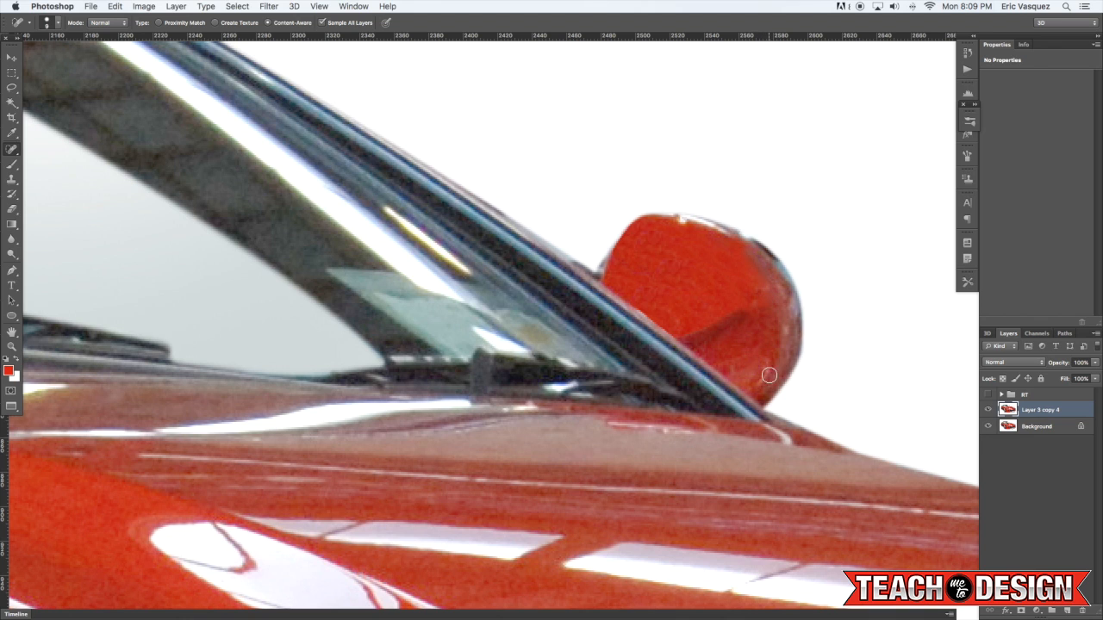
pyautogui.moveTo(685, 225)
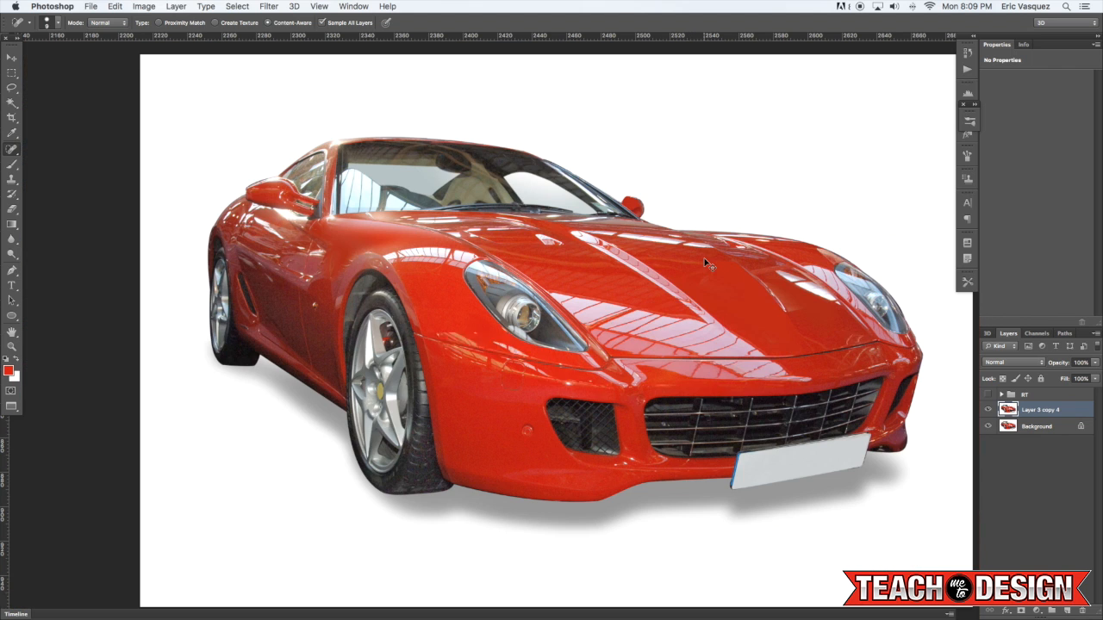
# Fit the car on screen and toggle the RT group's visibility, ending with it shown
pyautogui.click(12, 56)
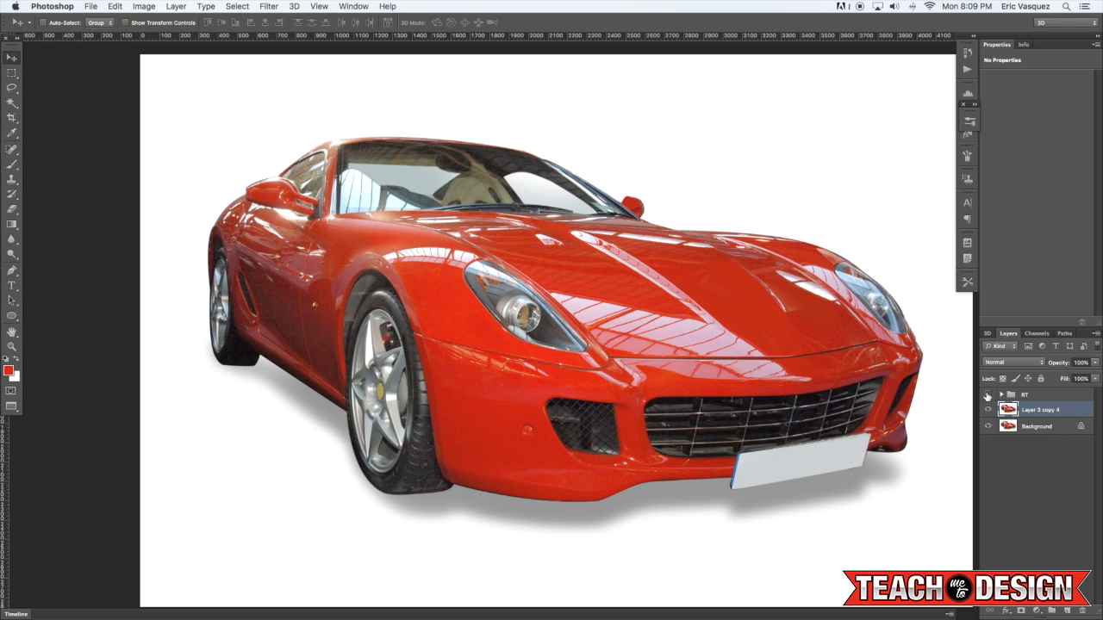
pyautogui.click(988, 395)
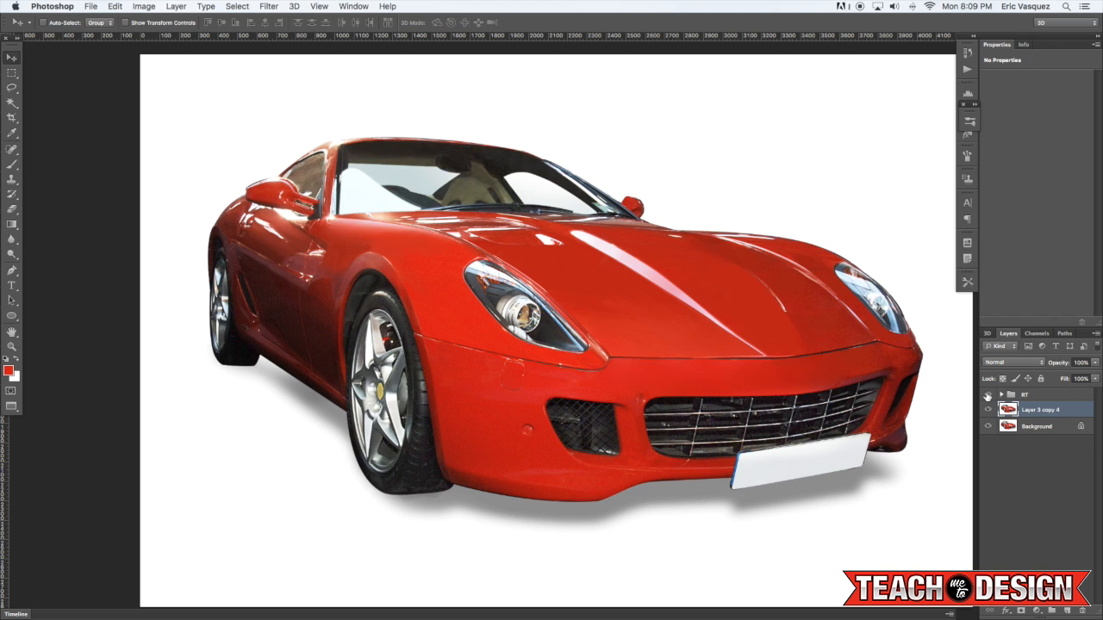
pyautogui.click(989, 410)
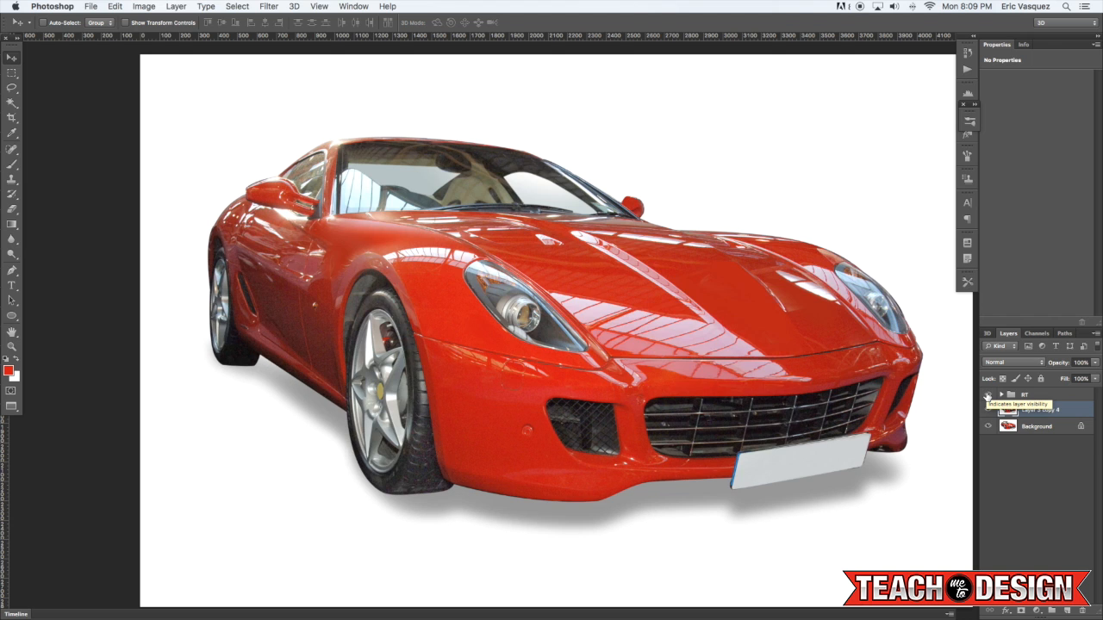
pyautogui.click(989, 394)
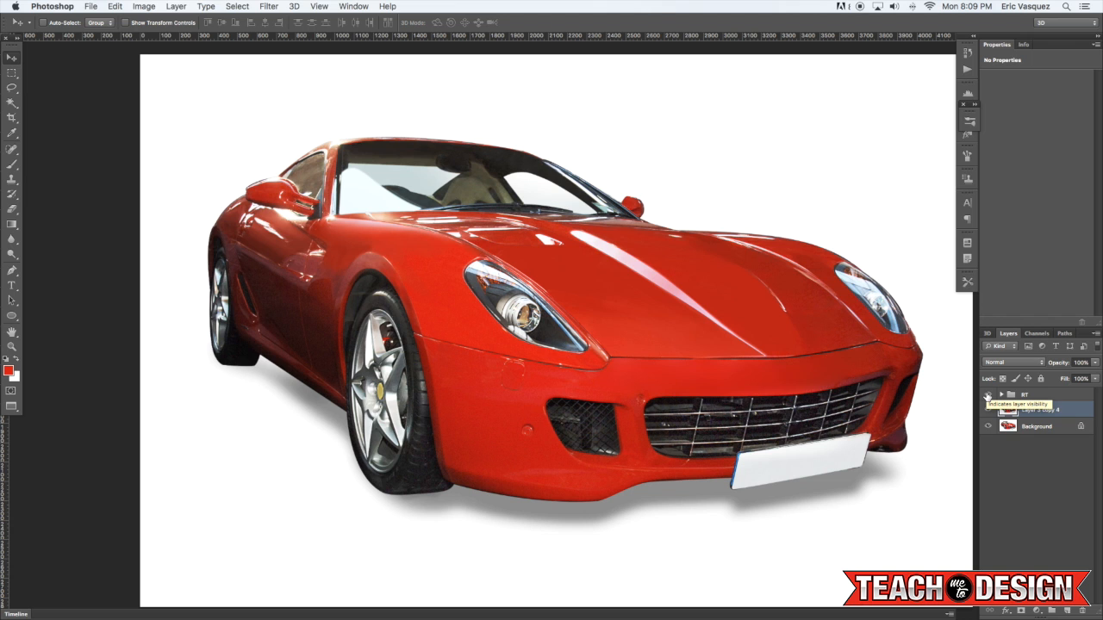
pyautogui.click(988, 409)
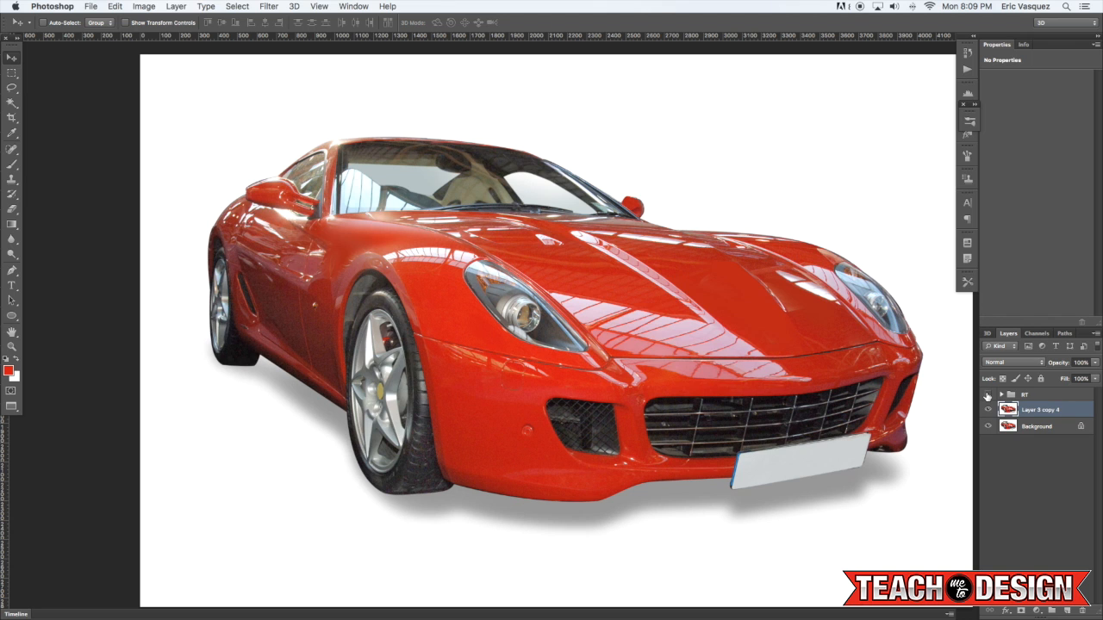
pyautogui.click(988, 395)
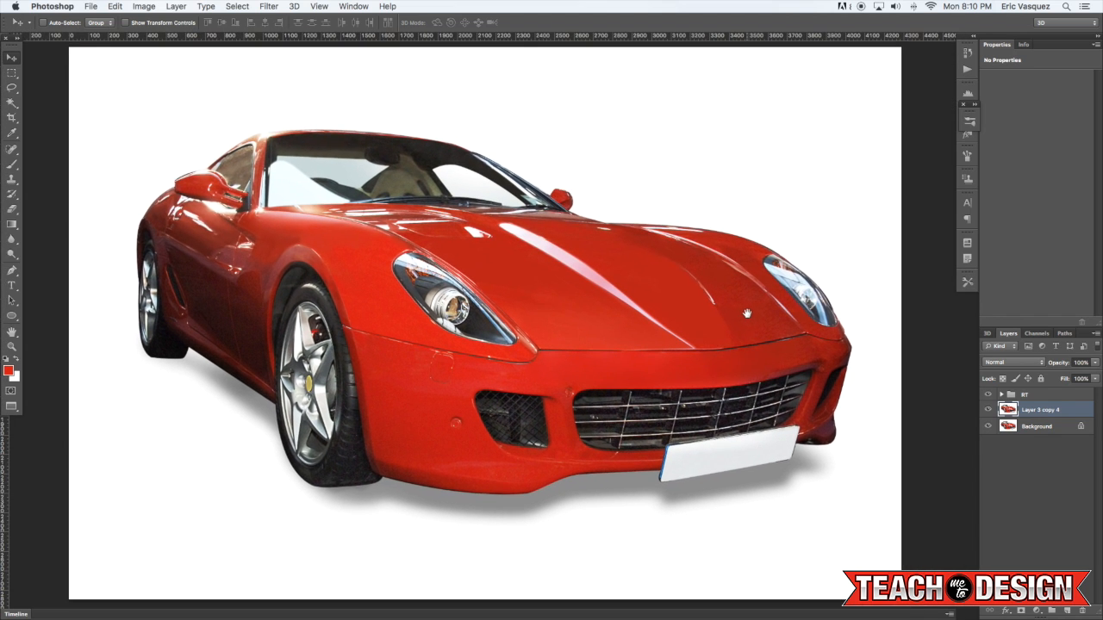
pyautogui.moveTo(791, 320)
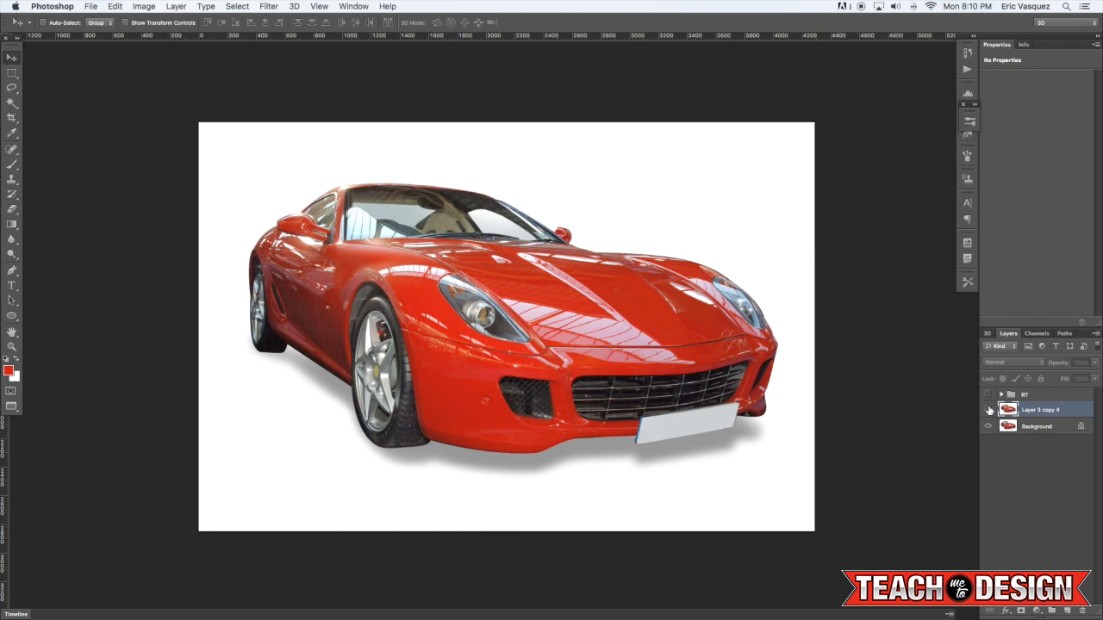
pyautogui.click(988, 410)
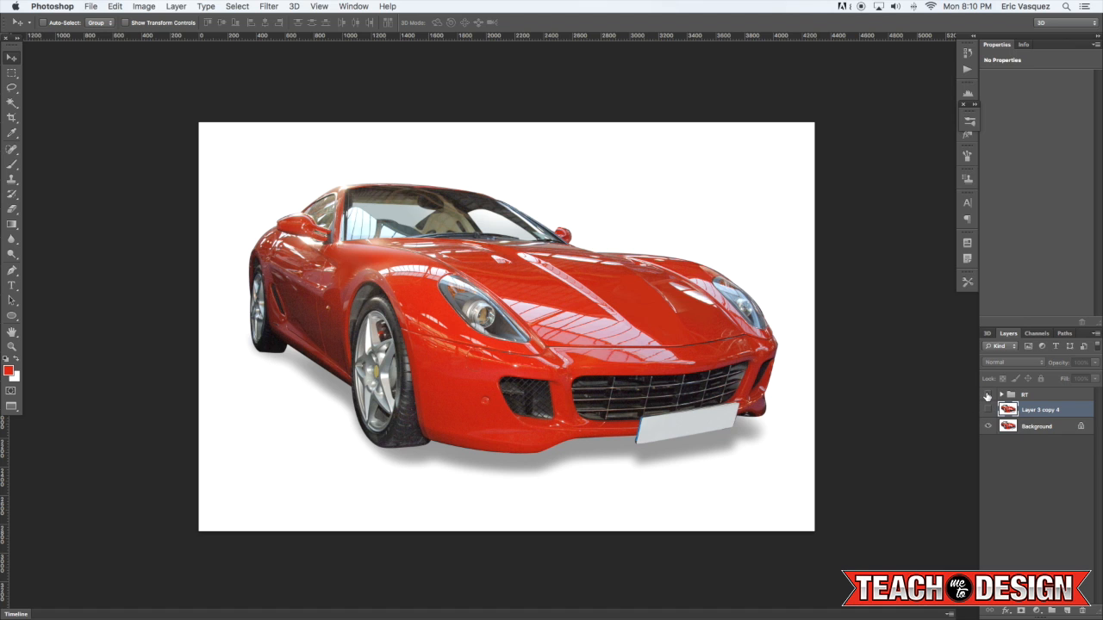
pyautogui.click(988, 409)
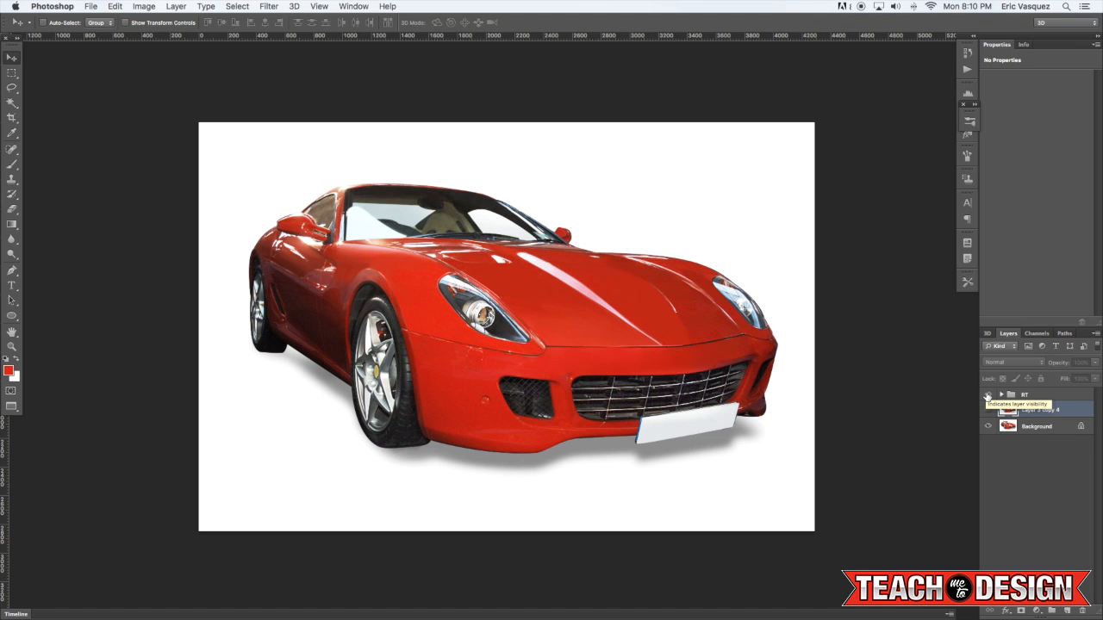